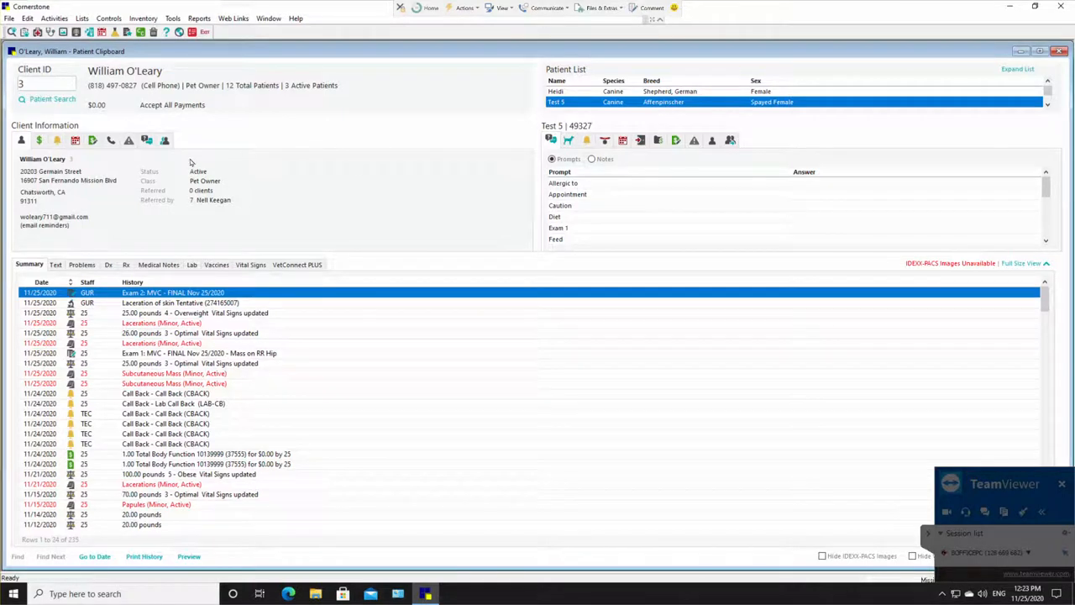
{"action": "mouse_move", "coordinate": [206, 131]}
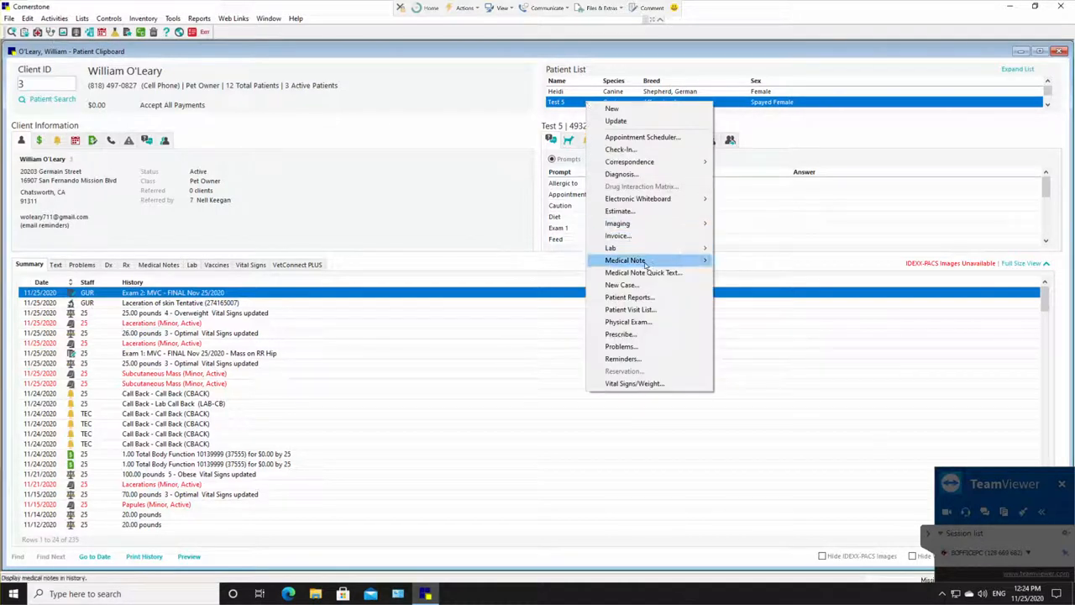
{"action": "mouse_move", "coordinate": [625, 259]}
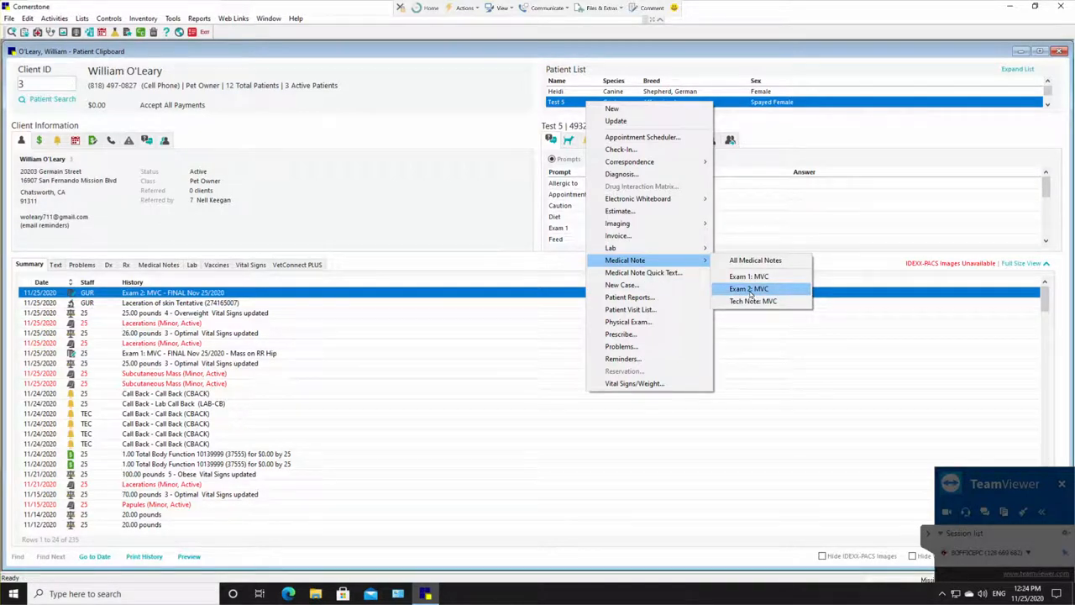
Step: Start the Exam 2: MVC medical note for Test 5 and confirm the staff ID
{"action": "left_click", "coordinate": [749, 288]}
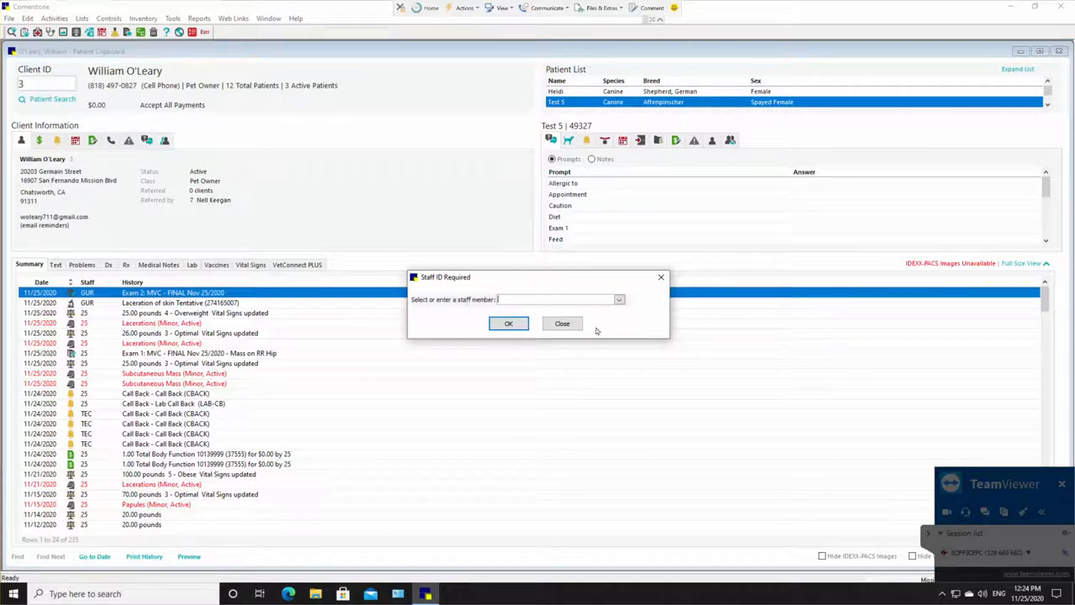
{"action": "mouse_move", "coordinate": [518, 289]}
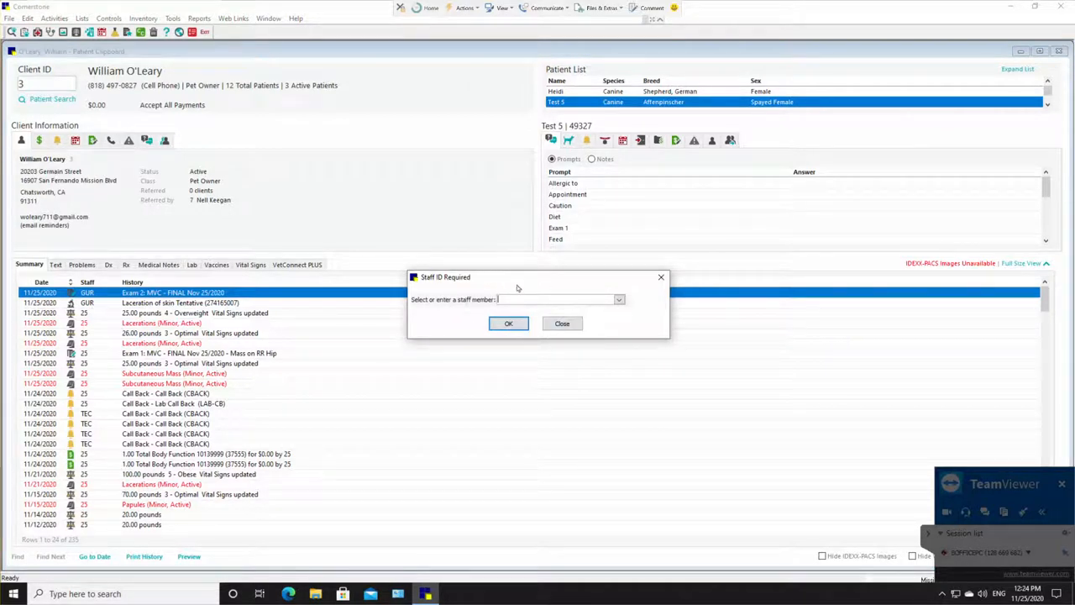
{"action": "mouse_move", "coordinate": [489, 287]}
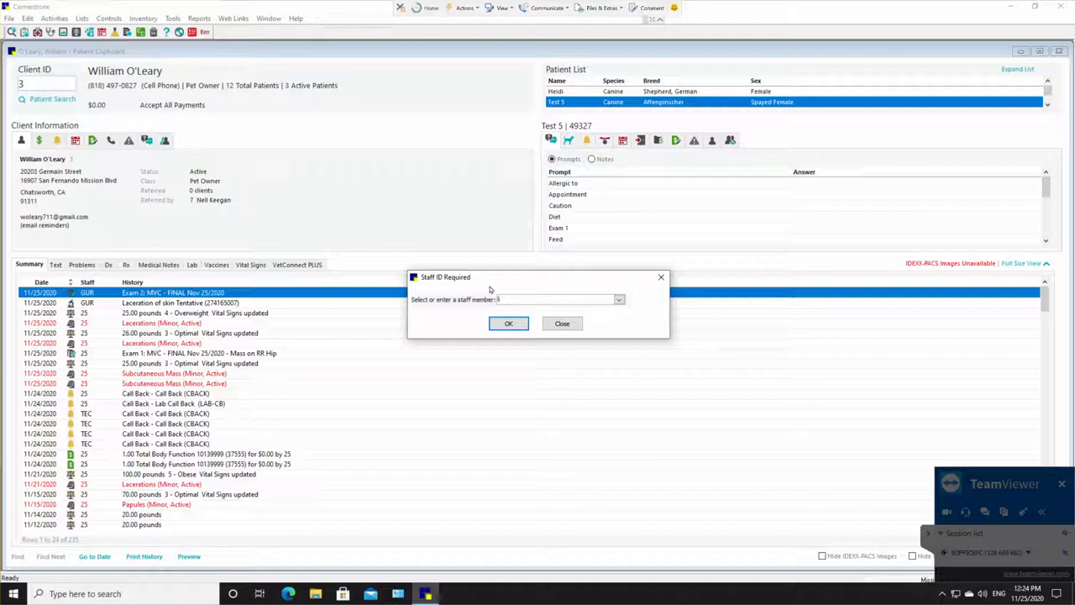
{"action": "left_click", "coordinate": [508, 324]}
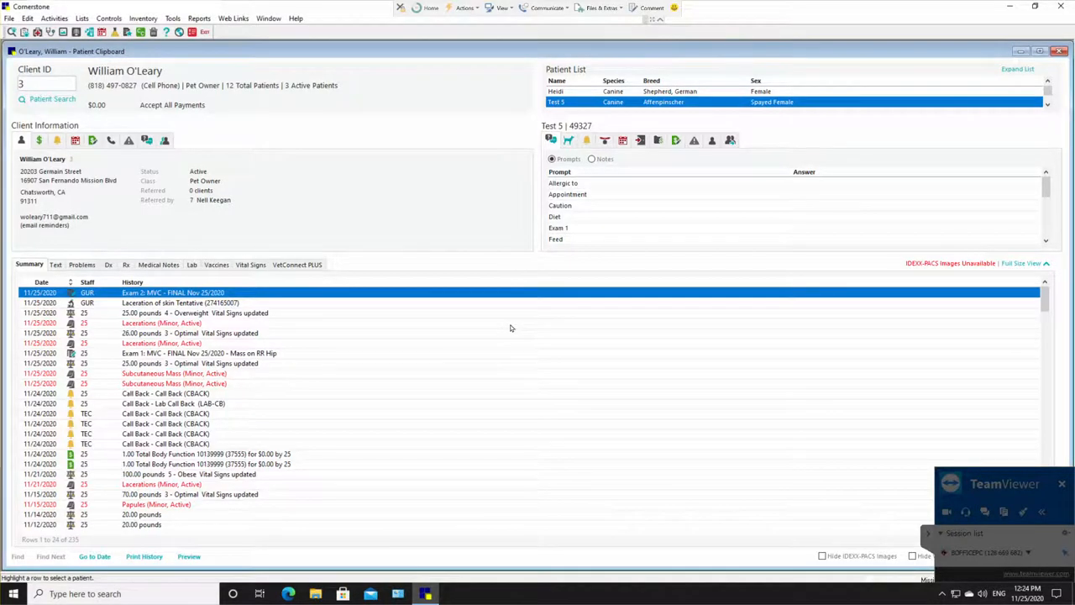
Step: Open the Exam 2: MVC note for editing, including the Amoxi Drops (biomox) 30ml prescription
{"action": "double_click", "coordinate": [173, 293]}
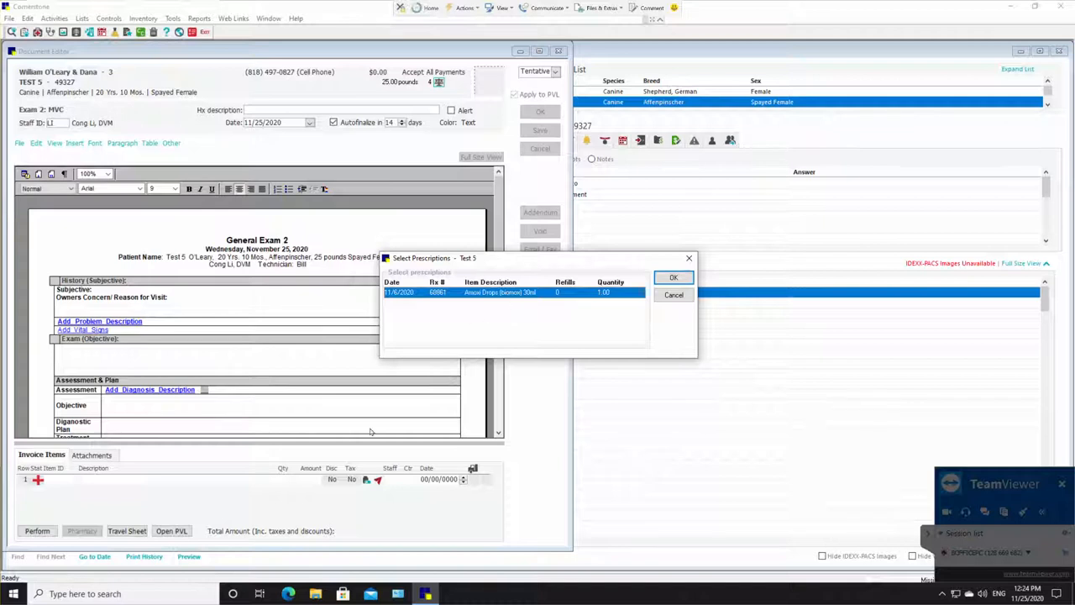
{"action": "mouse_move", "coordinate": [353, 411]}
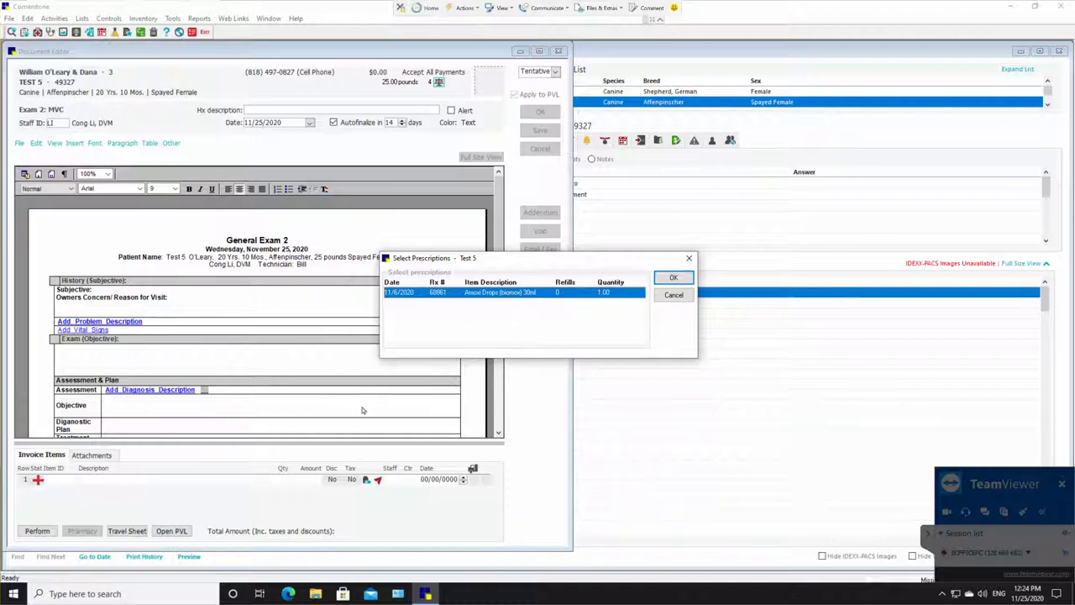
{"action": "left_click", "coordinate": [673, 277]}
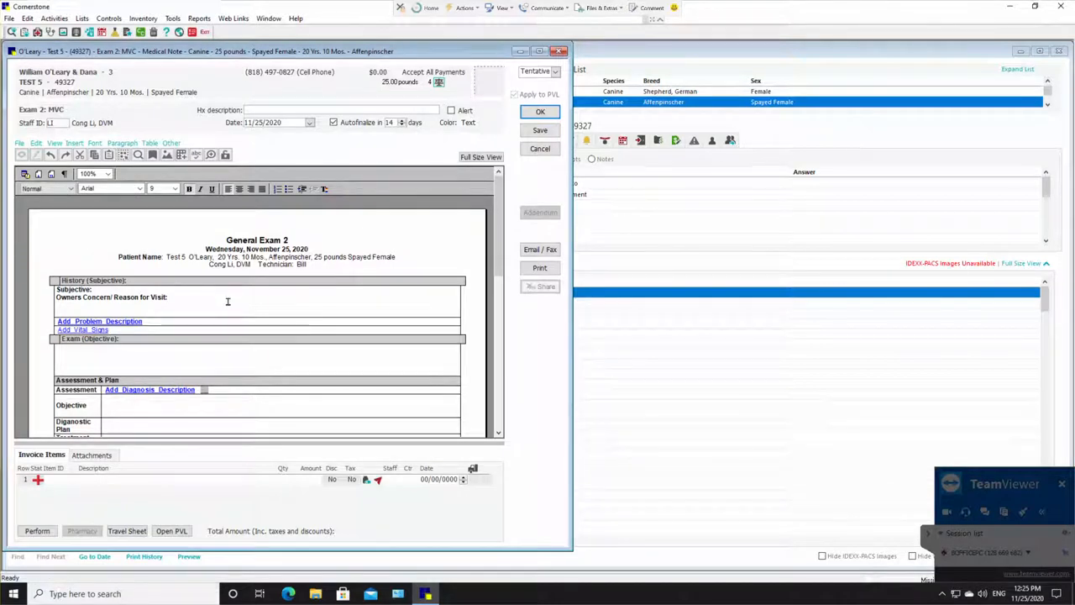
Step: Enter 'Cant Breath' as the owner's concern and reason for visit
{"action": "type", "text": "Cant B"}
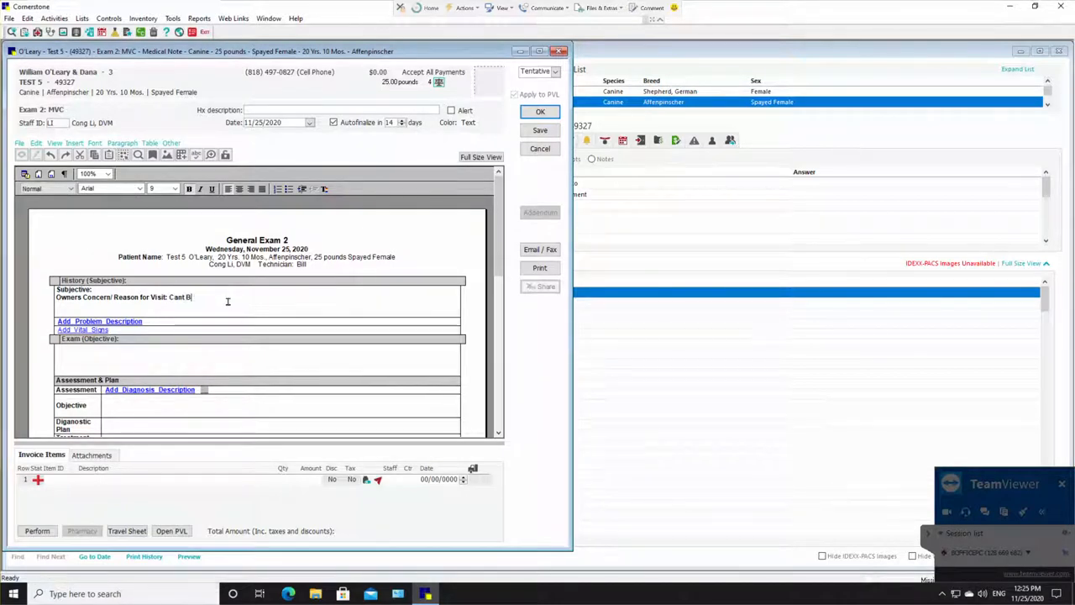
{"action": "type", "text": "reath"}
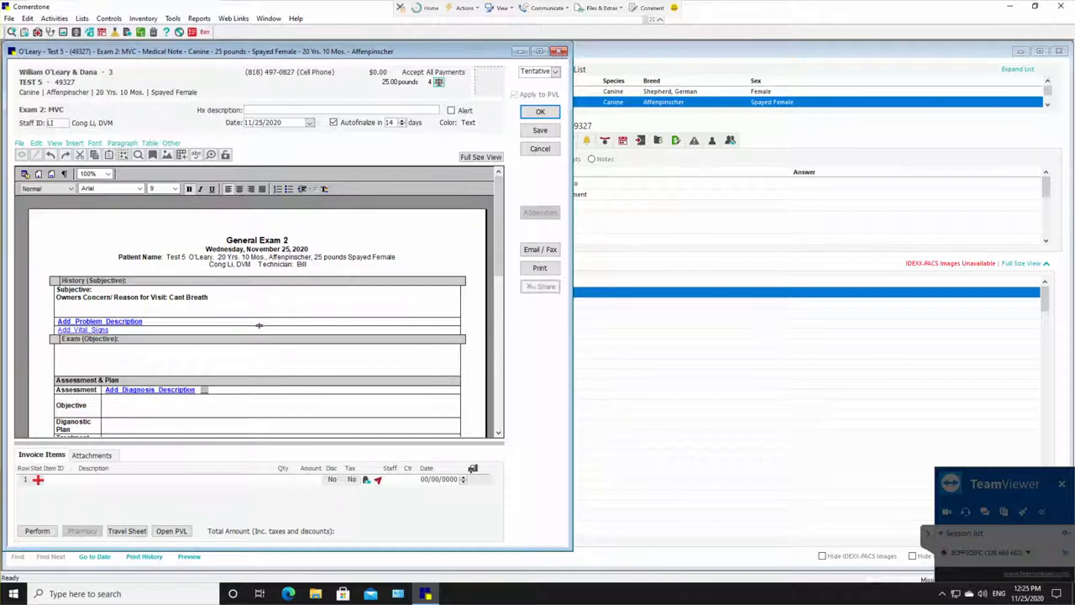
{"action": "scroll", "scroll_direction": "down", "scroll_amount": 3}
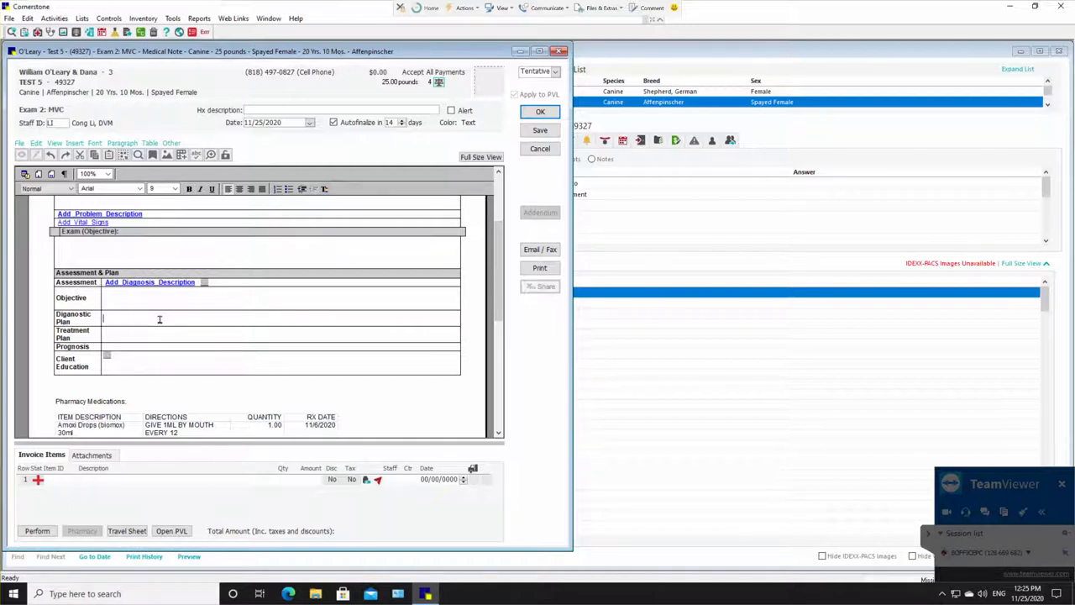
Step: List Xrays 4 view, Total body function, urine, Vet test comp and Oxygen in the plan
{"action": "type", "text": "Xrays 4 view"}
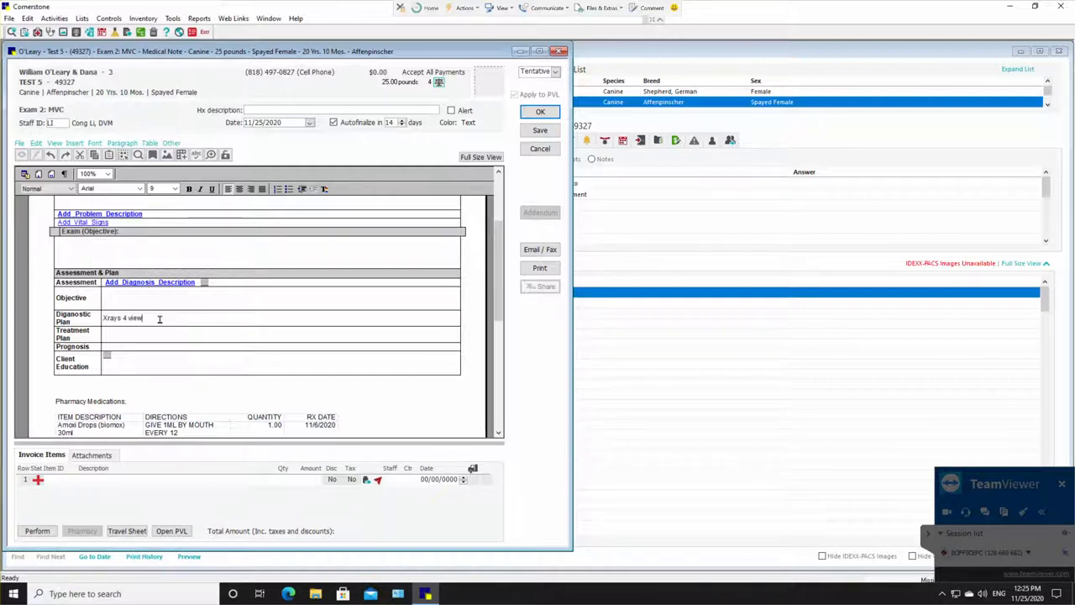
{"action": "type", "text": "Total body fund"}
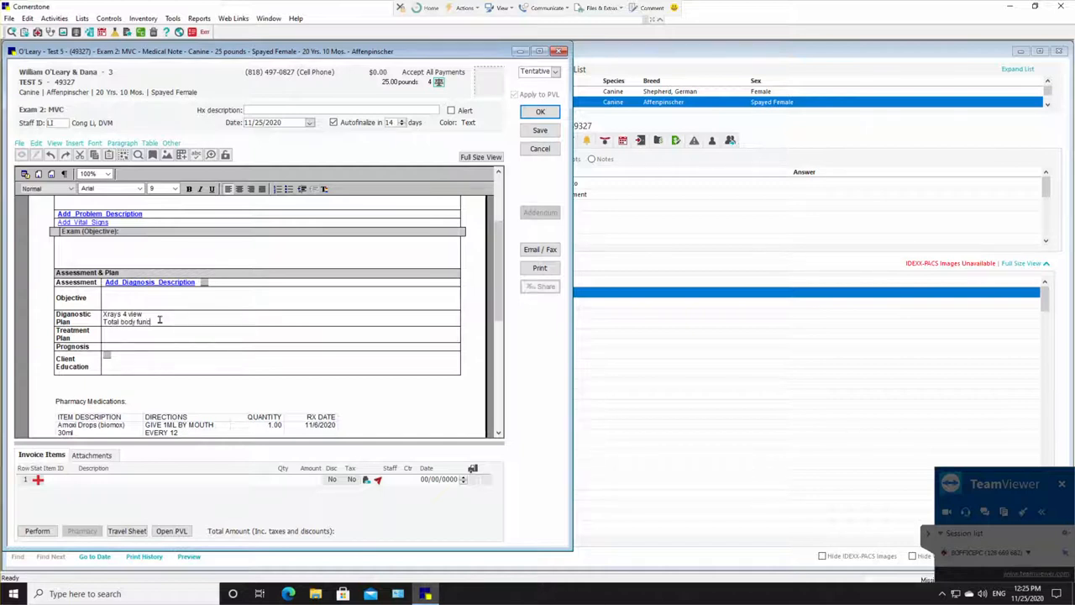
{"action": "type", "text": "urine"}
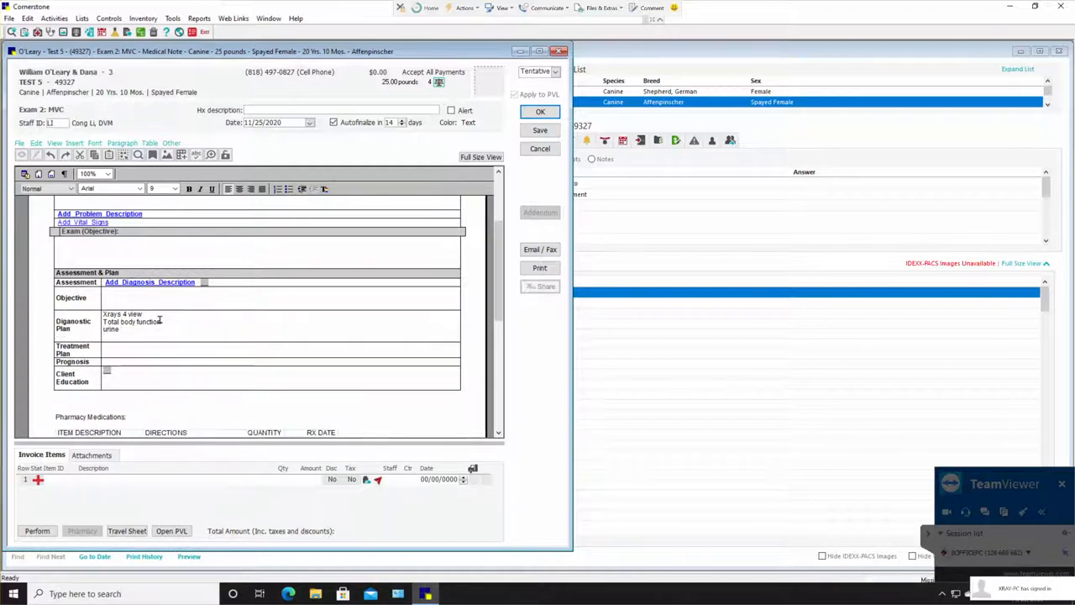
{"action": "type", "text": "Vet"}
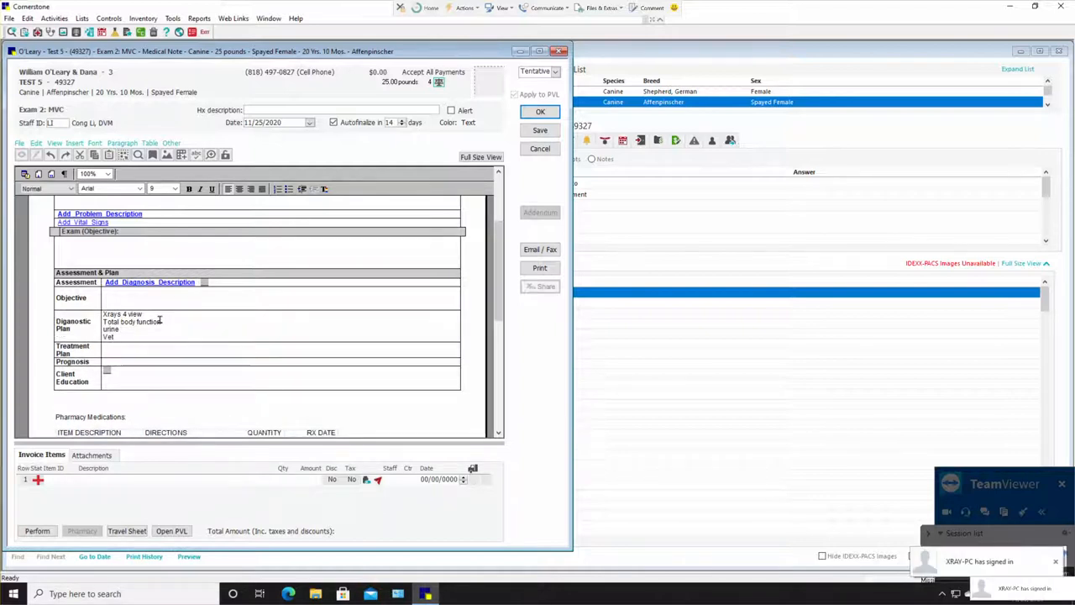
{"action": "type", "text": "test"}
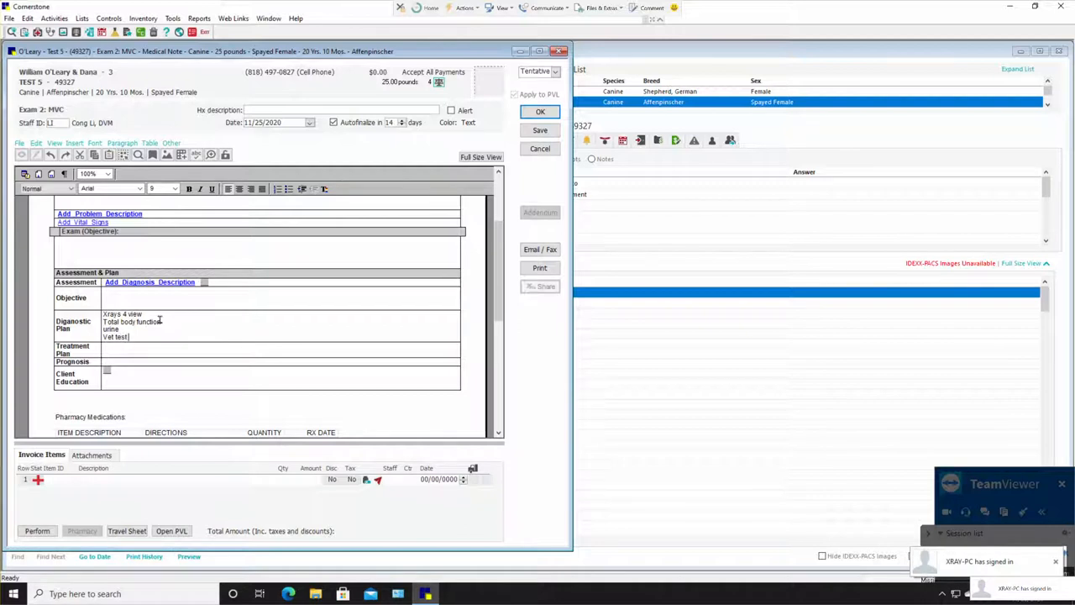
{"action": "type", "text": "comp"}
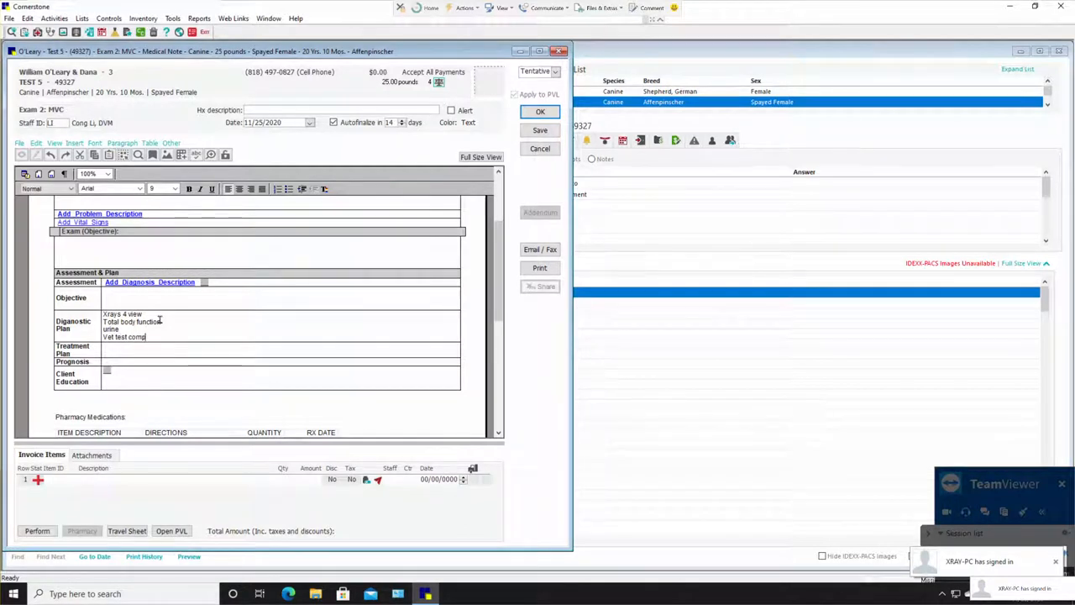
{"action": "type", "text": "Oxygen 12 hours"}
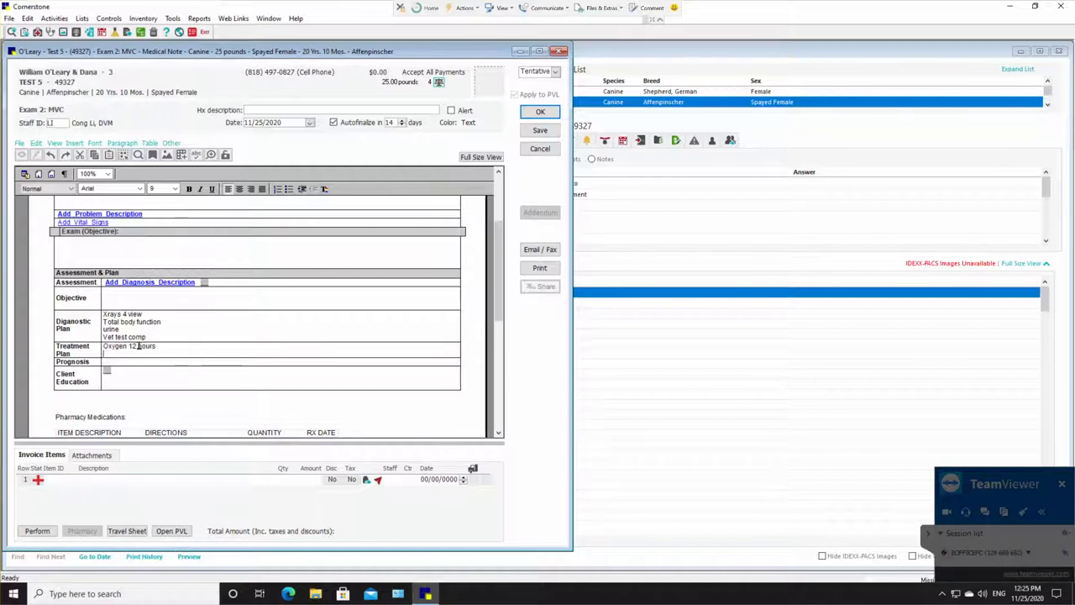
Step: Add IV Cath, Fluids, injections, E-Collar, Hospitalization and Pharmacy x4 to the treatment plan
{"action": "type", "text": "IV Cath,"}
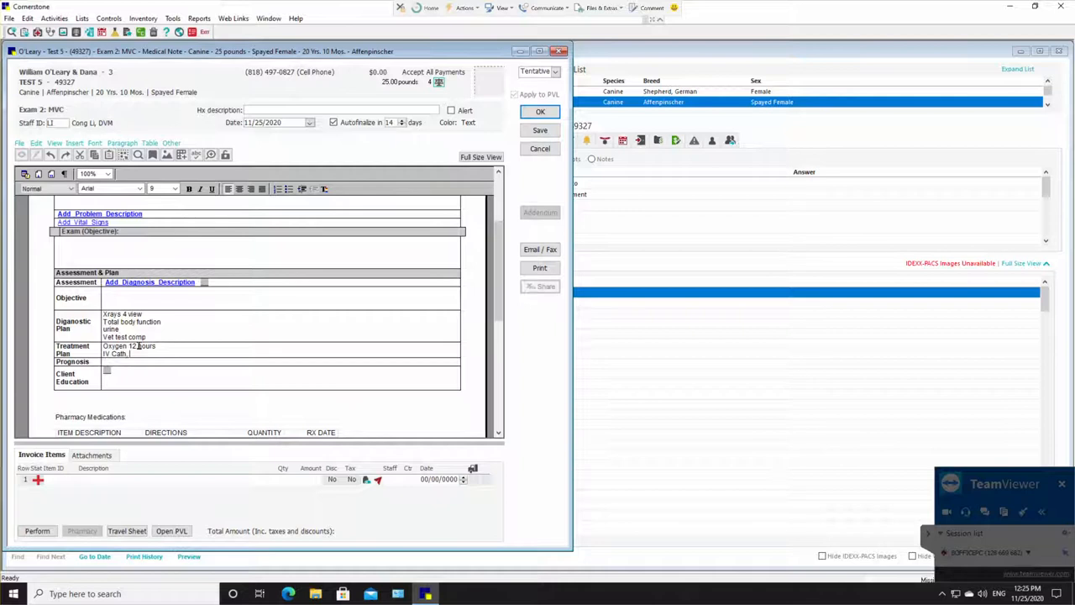
{"action": "type", "text": "Fluids, ext"}
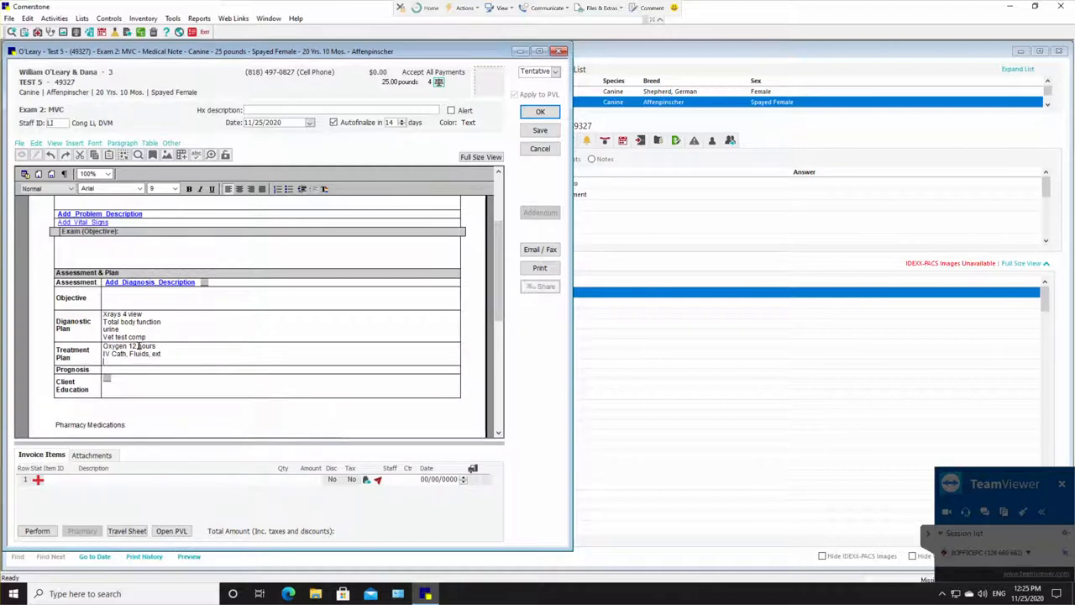
{"action": "type", "text": "Inj x 10"}
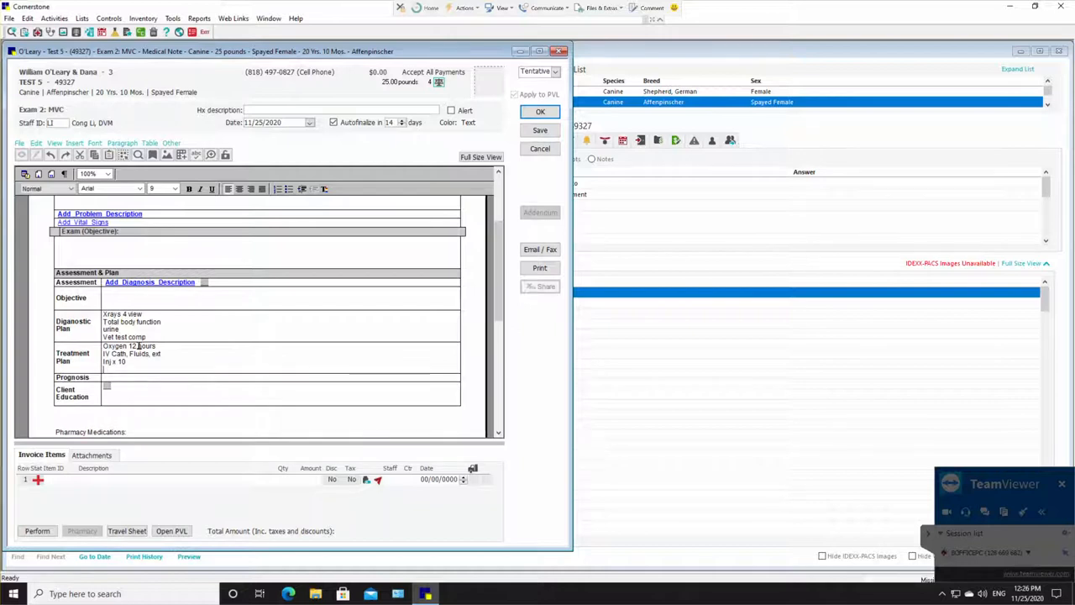
{"action": "type", "text": "E"}
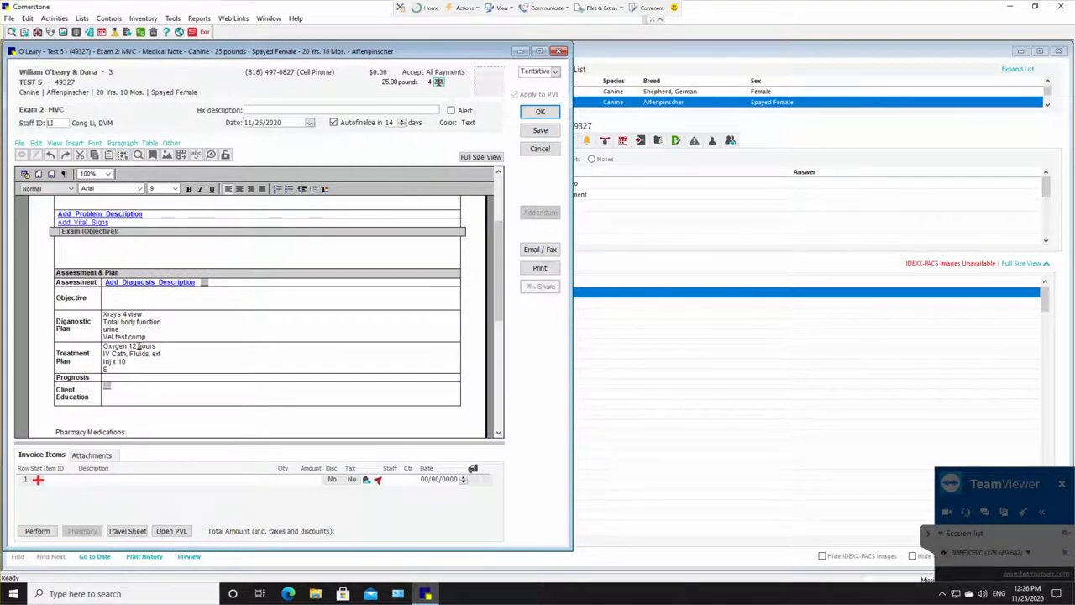
{"action": "type", "text": "-Collar"}
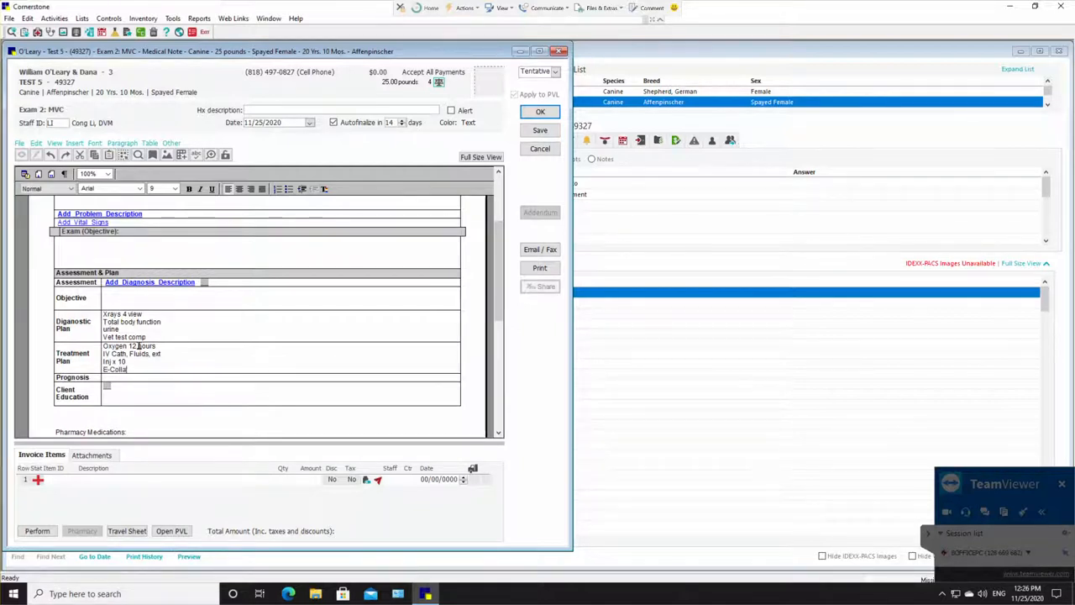
{"action": "type", "text": "Hospital"}
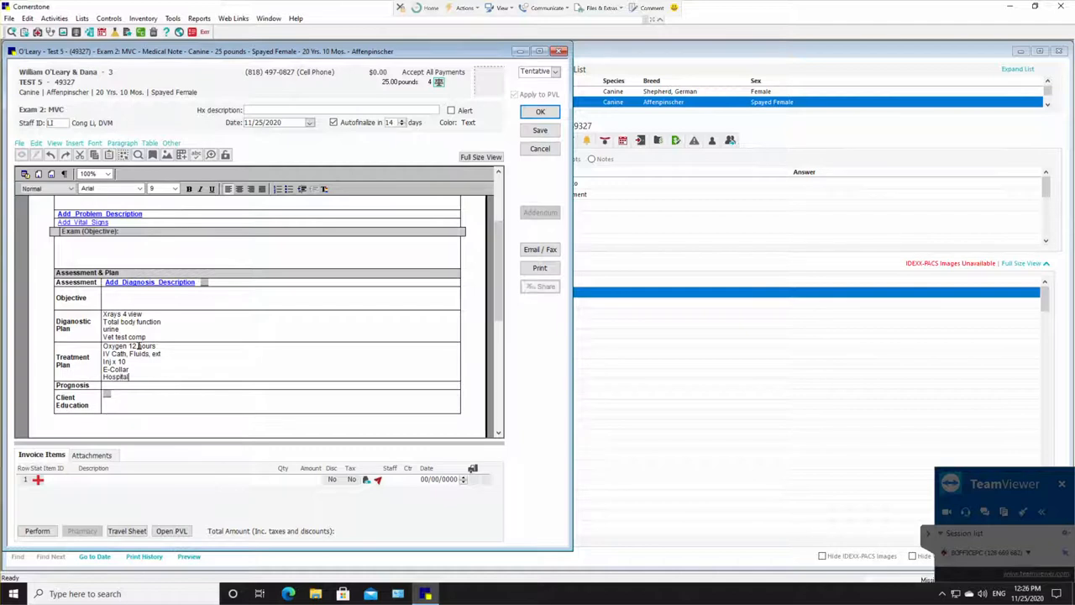
{"action": "type", "text": "ization overnight Tech"}
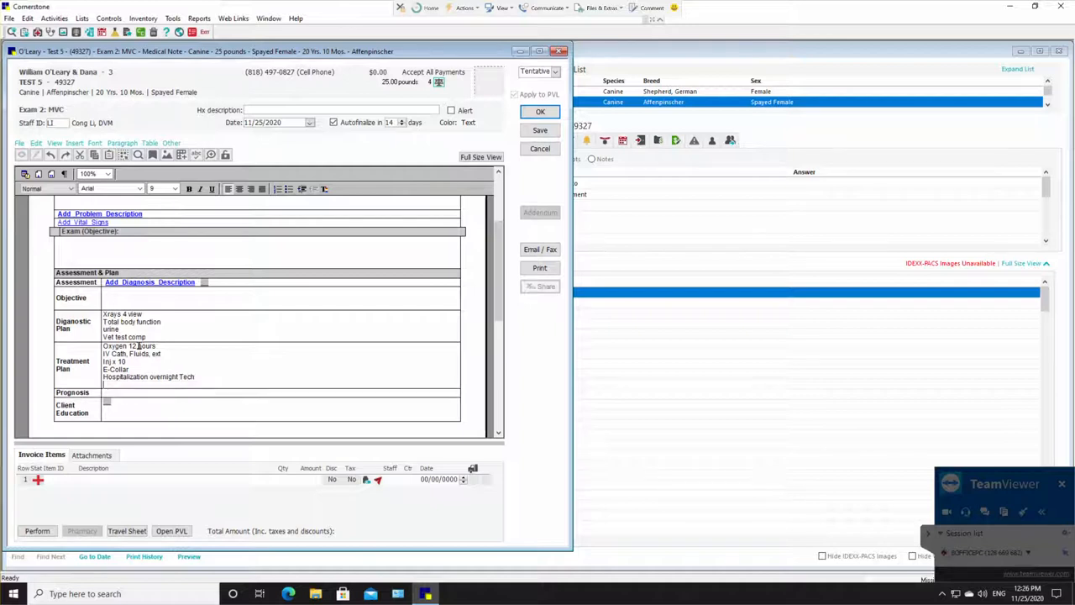
{"action": "type", "text": "Phar"}
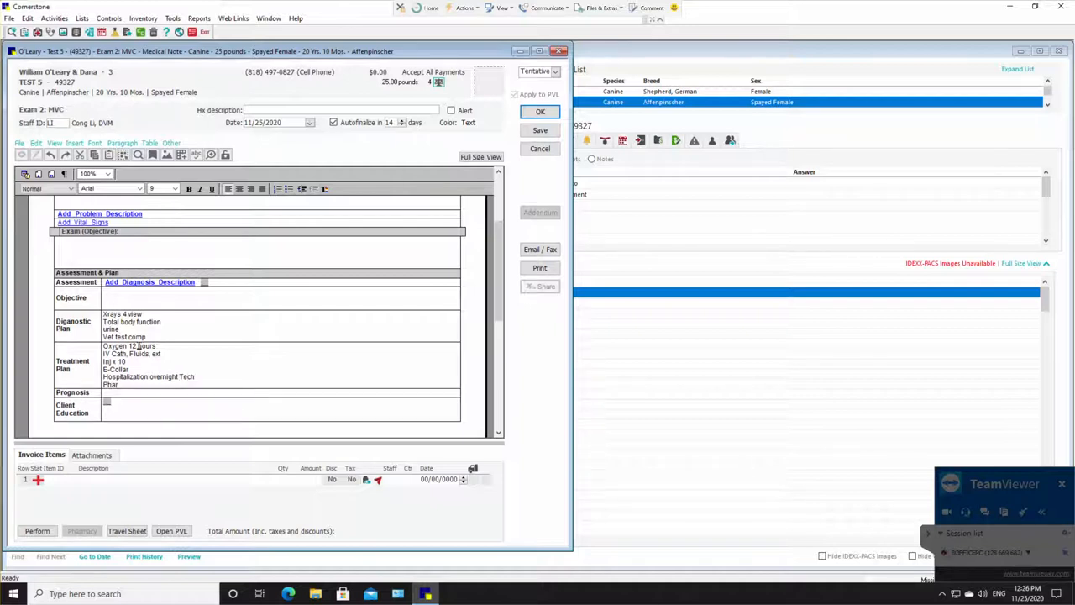
{"action": "type", "text": "m"}
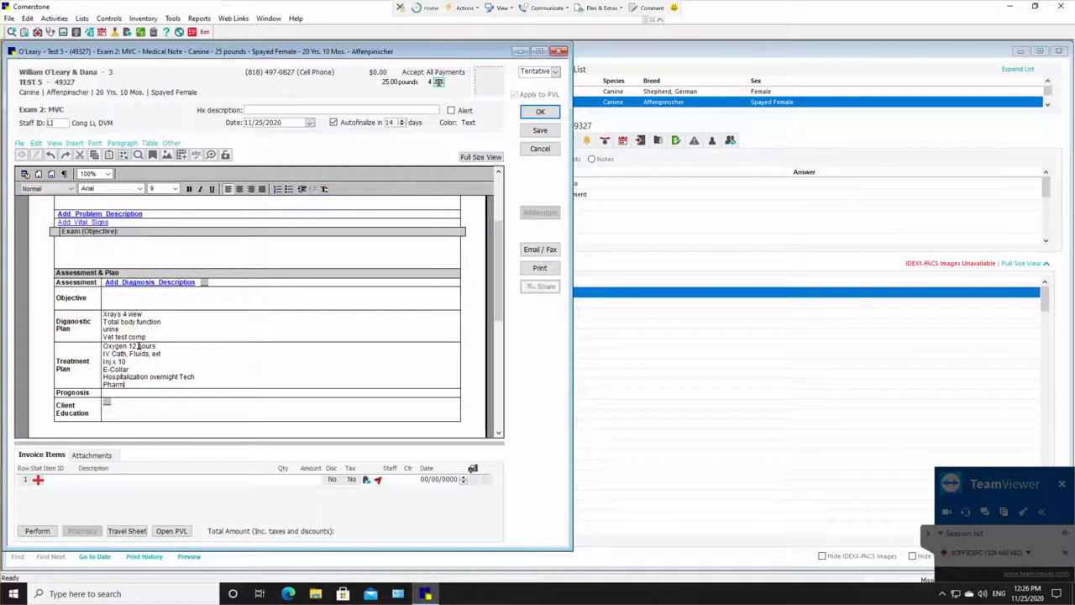
{"action": "type", "text": "acy"}
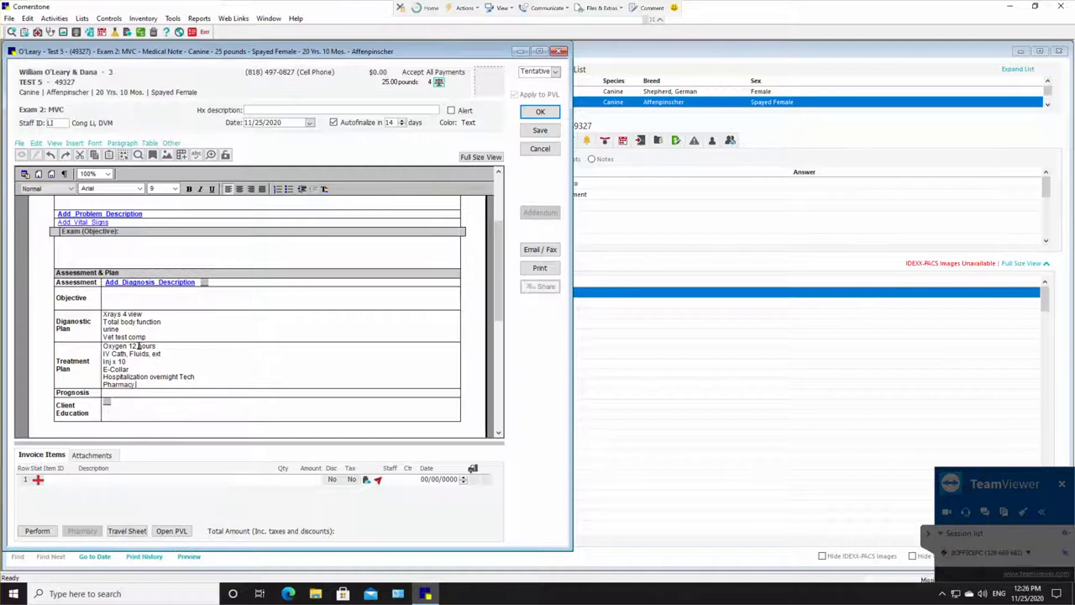
{"action": "type", "text": "x4"}
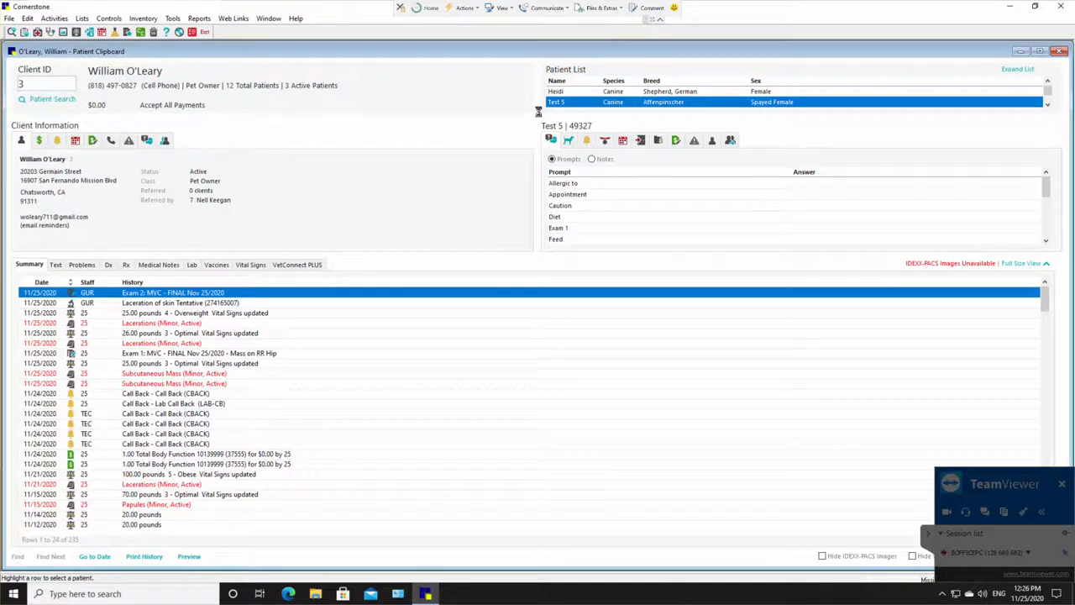
{"action": "mouse_move", "coordinate": [535, 110]}
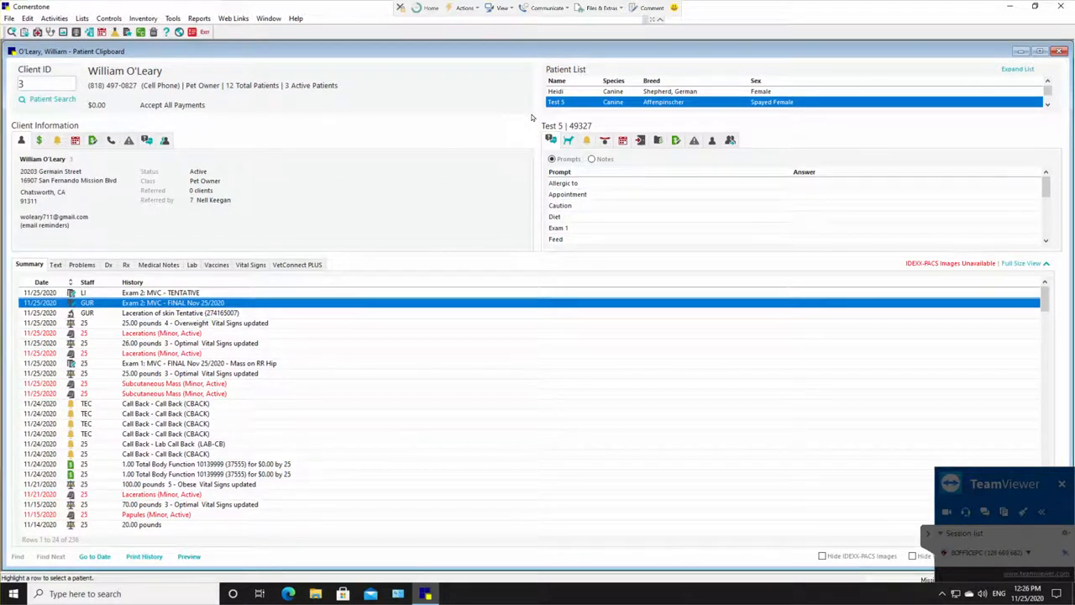
{"action": "mouse_move", "coordinate": [508, 125]}
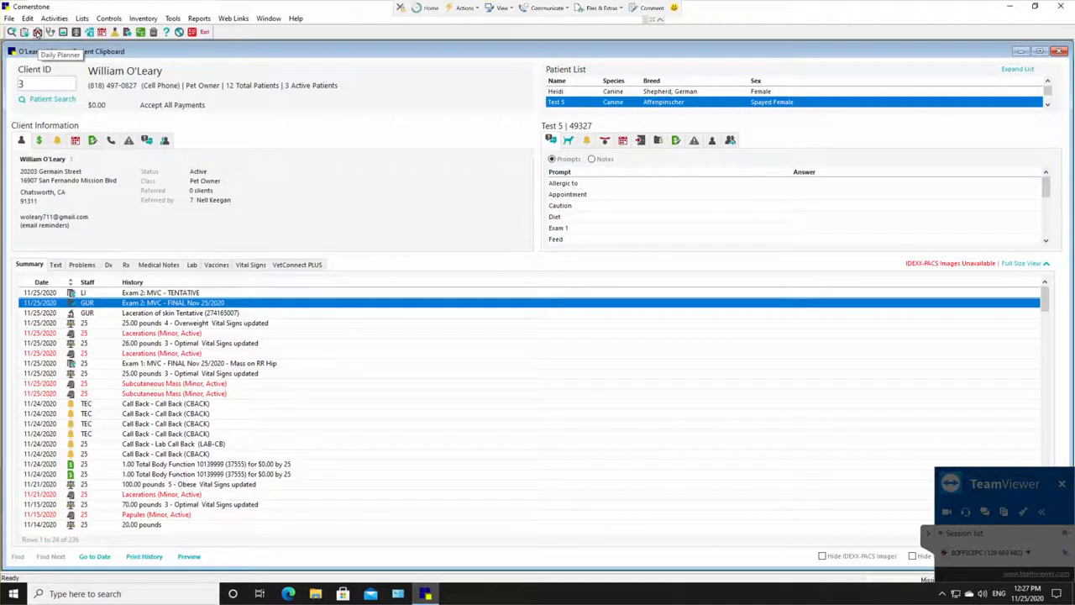
{"action": "left_click", "coordinate": [60, 53]}
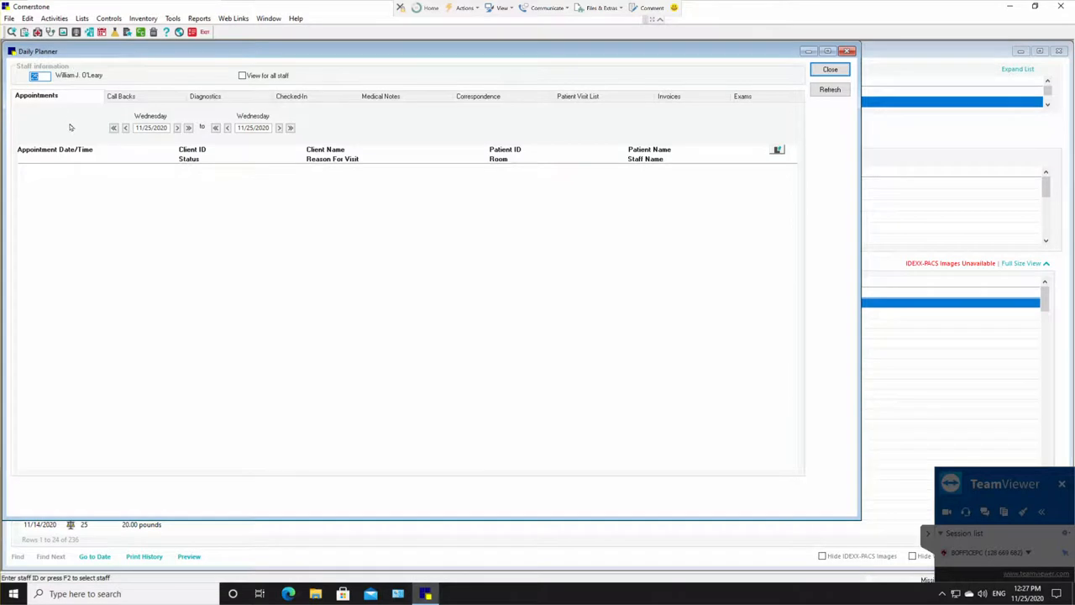
{"action": "mouse_move", "coordinate": [318, 92]}
{"action": "type", "text": "LI"}
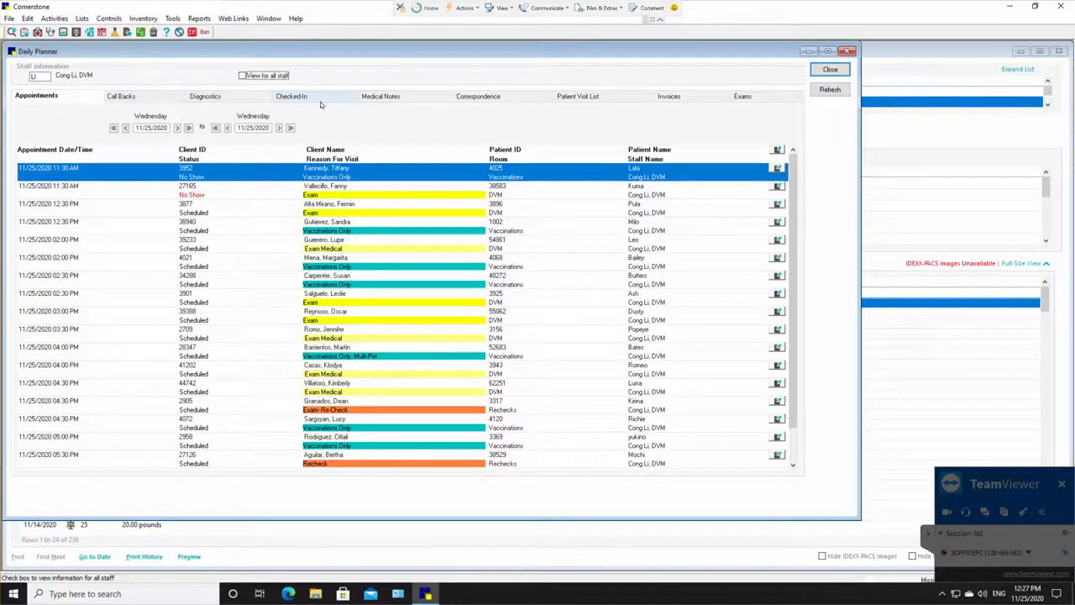
{"action": "left_click", "coordinate": [384, 96]}
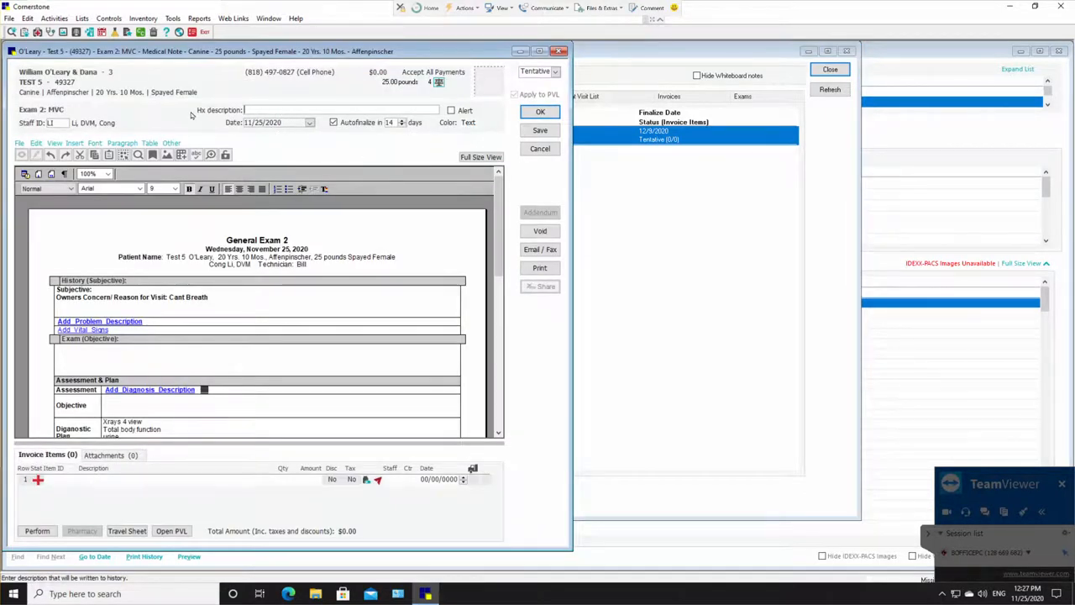
{"action": "mouse_move", "coordinate": [115, 328]}
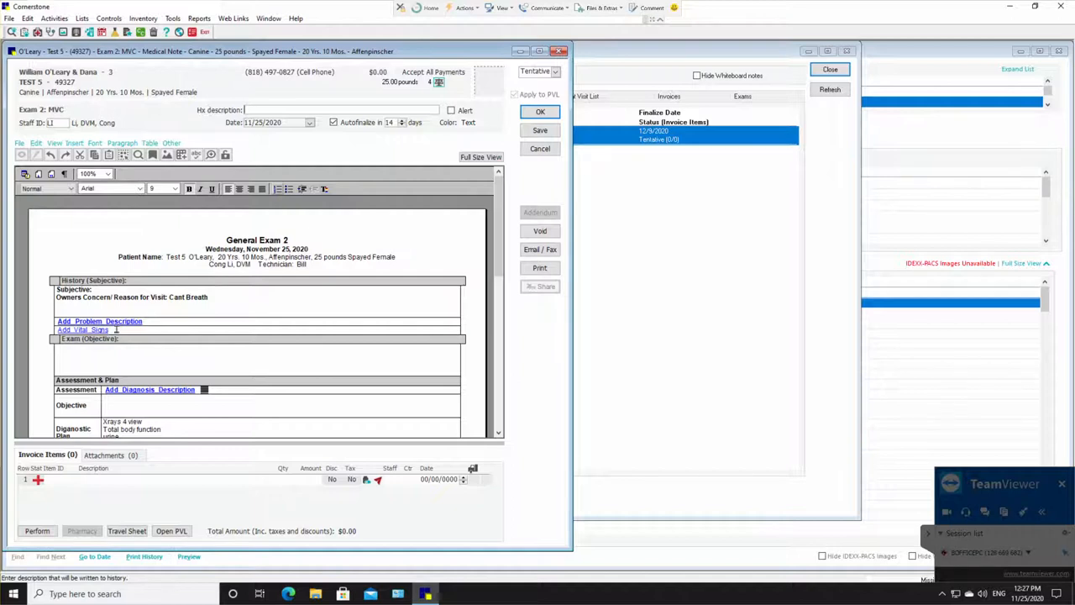
Step: Set the General Exam 2 note to Final with 'asthma' as Hx description and save
{"action": "scroll", "scroll_direction": "down", "scroll_amount": 3}
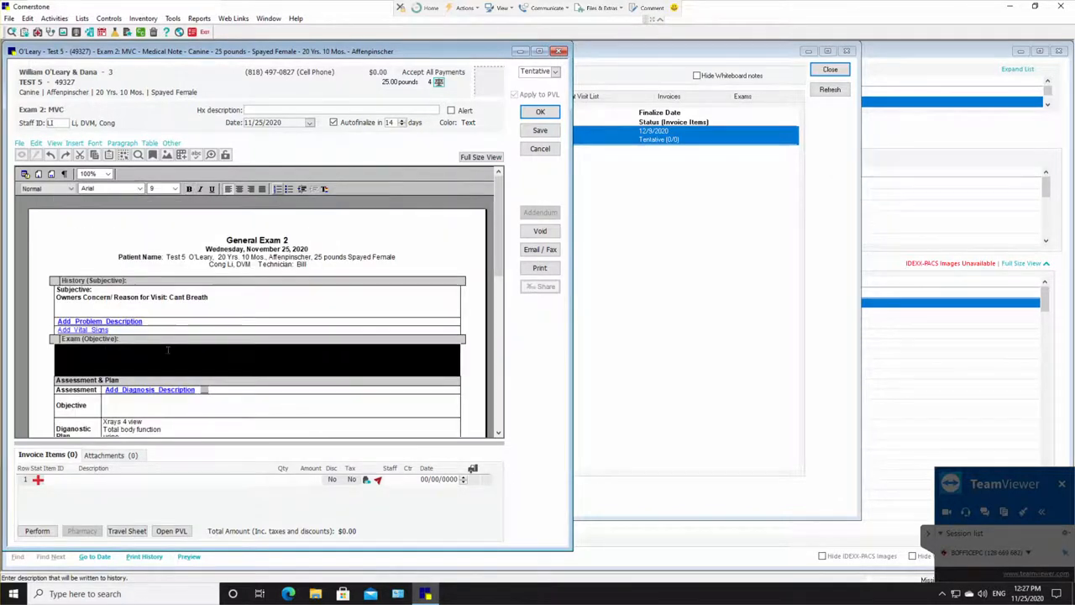
{"action": "scroll", "scroll_direction": "down", "scroll_amount": 3}
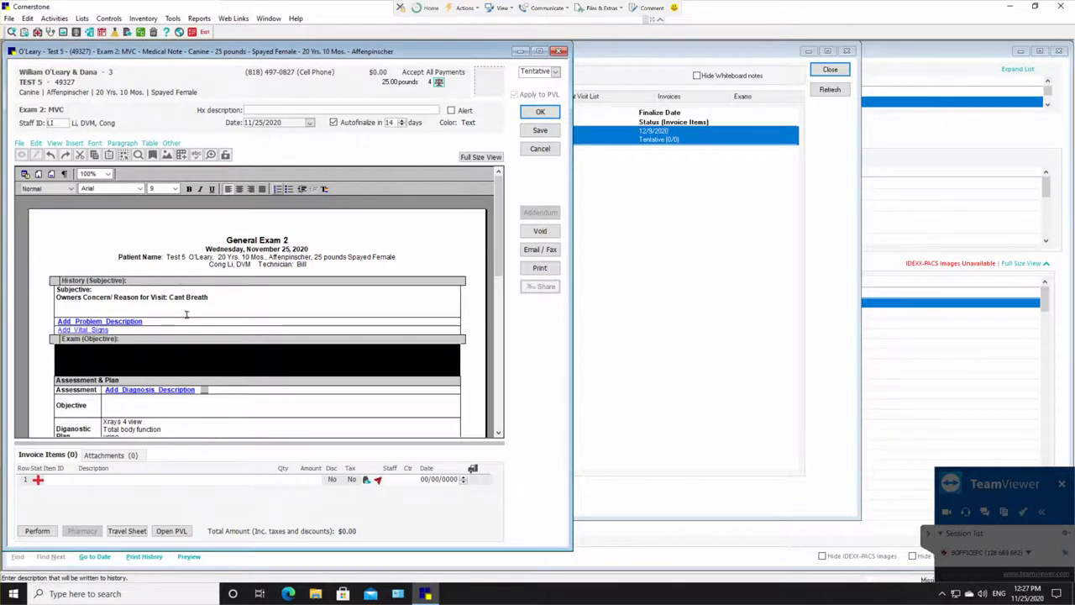
{"action": "left_click", "coordinate": [553, 71]}
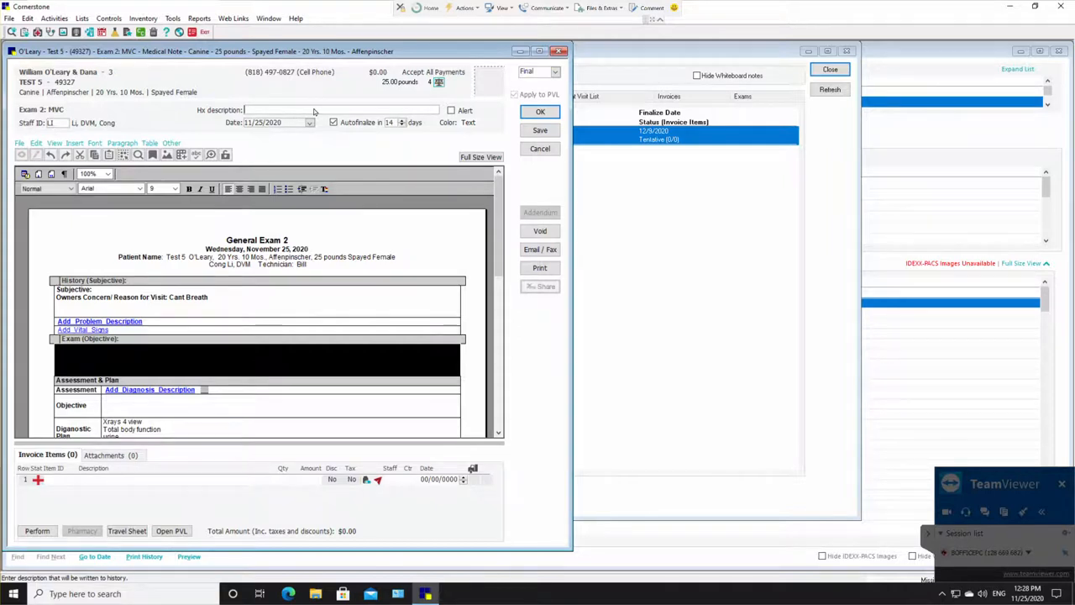
{"action": "type", "text": "asthma"}
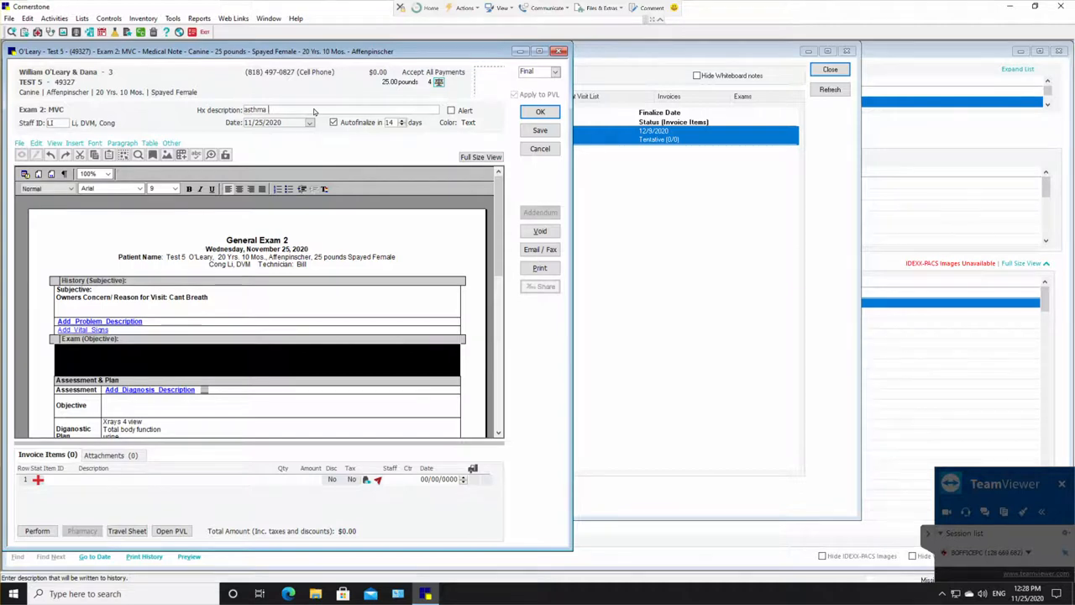
{"action": "scroll", "scroll_direction": "down", "scroll_amount": 3}
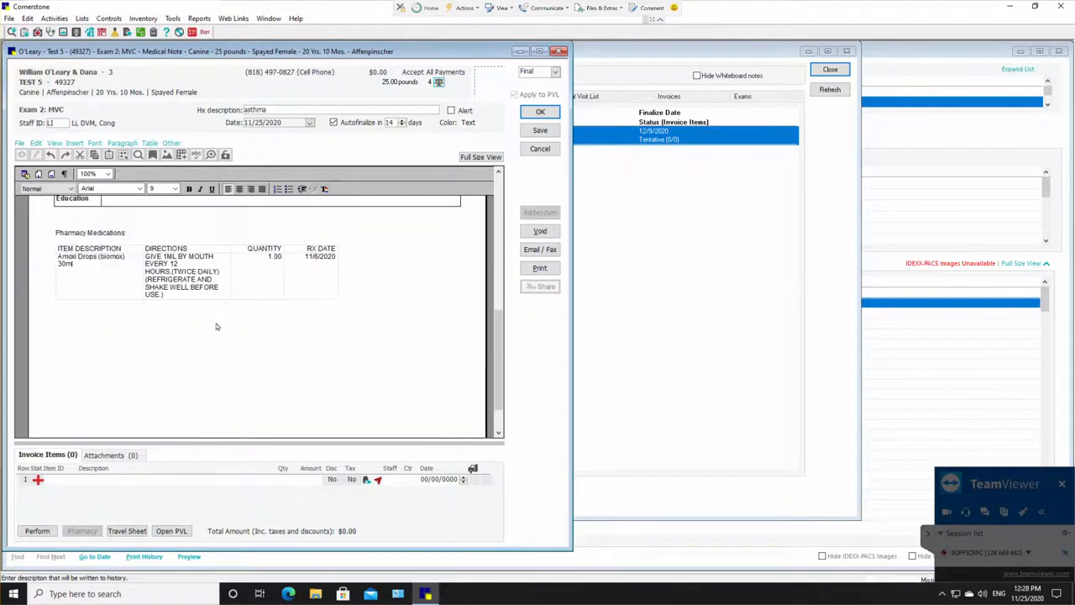
{"action": "scroll", "scroll_direction": "up", "scroll_amount": 3}
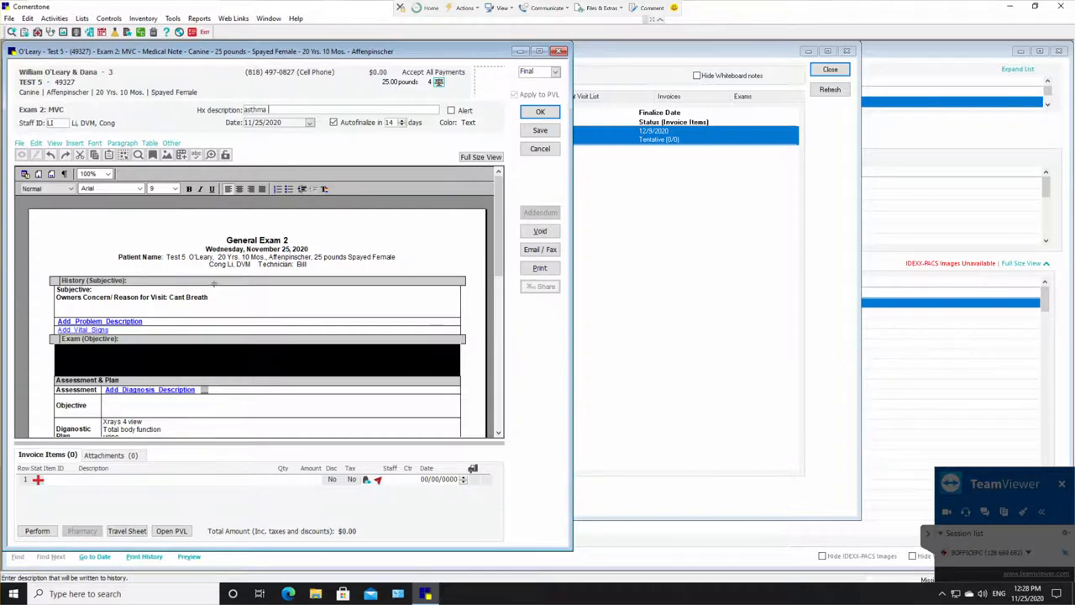
{"action": "mouse_move", "coordinate": [229, 278]}
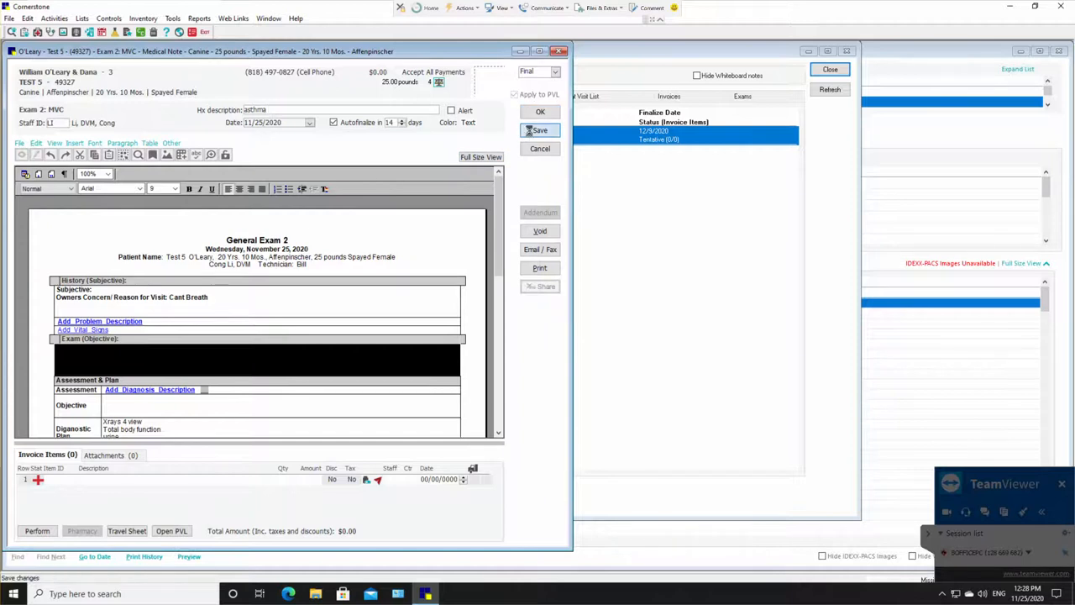
{"action": "left_click", "coordinate": [540, 130]}
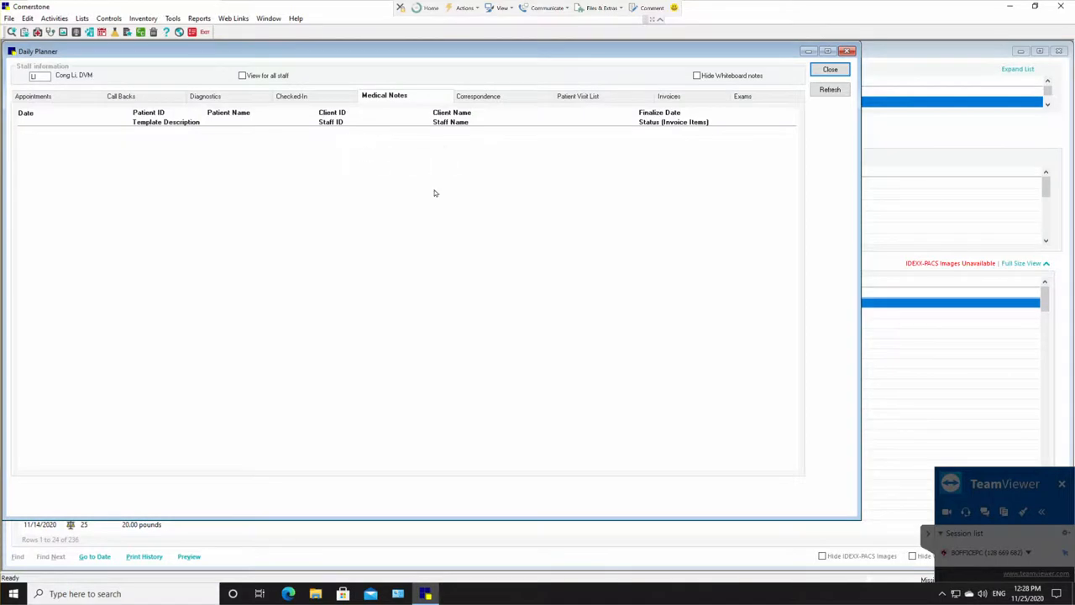
{"action": "mouse_move", "coordinate": [365, 159]}
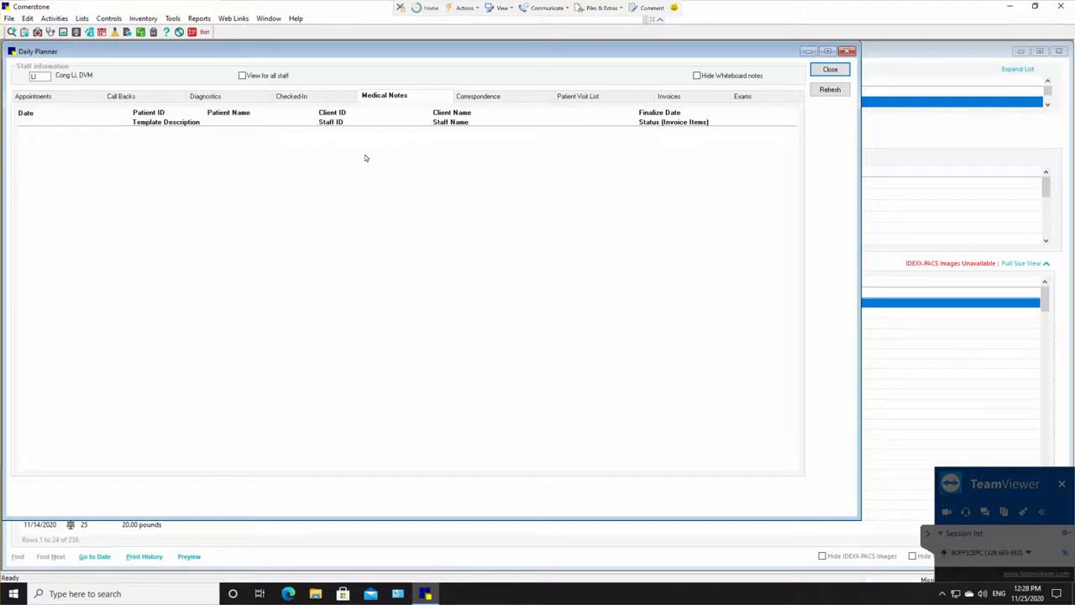
{"action": "mouse_move", "coordinate": [373, 155]}
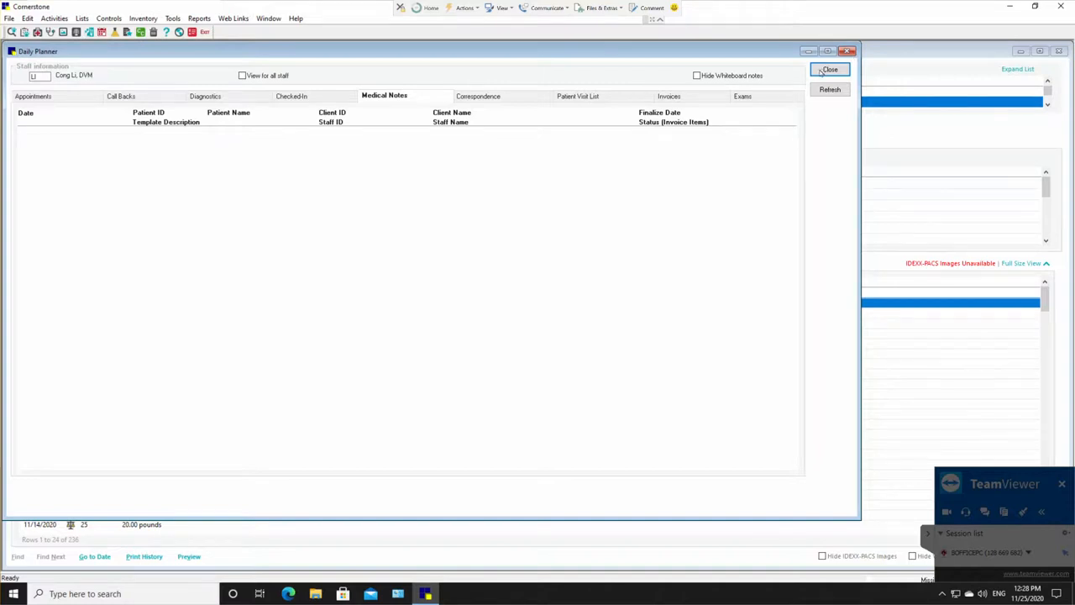
Step: Close the Daily Planner to return to Test 5's patient clipboard
{"action": "left_click", "coordinate": [829, 70]}
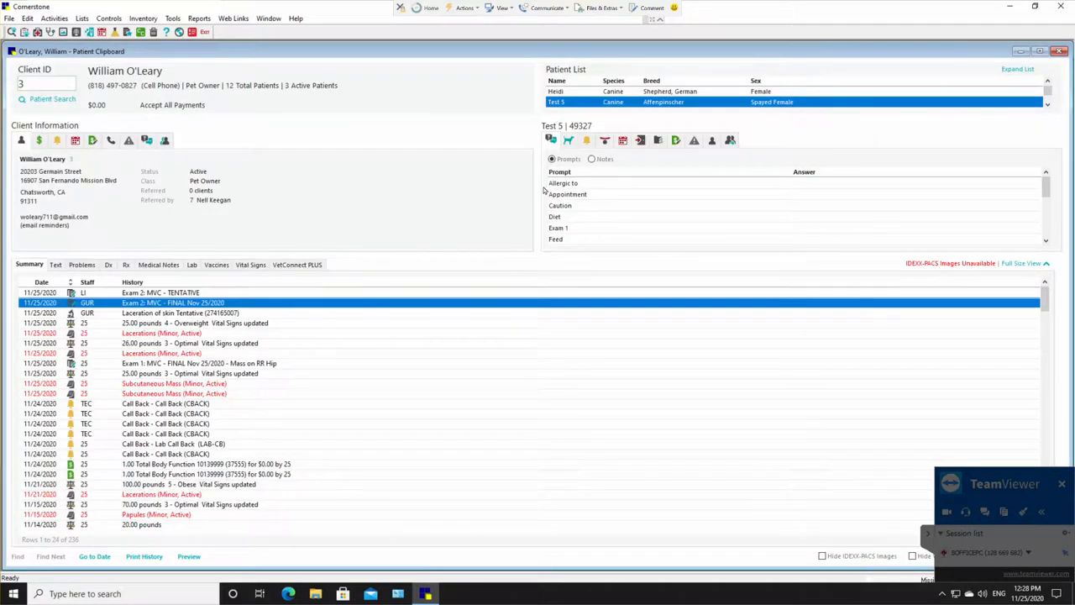
{"action": "mouse_move", "coordinate": [306, 308]}
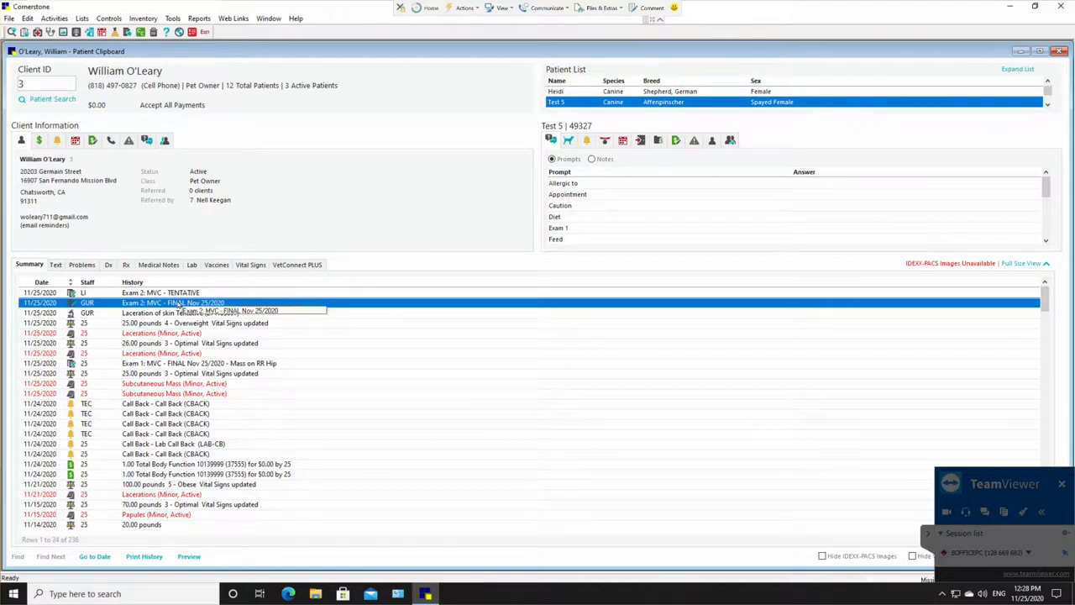
Step: Start an addendum on the FINAL Exam 2: MVC entry with staff ID Li, then close it
{"action": "right_click", "coordinate": [174, 302]}
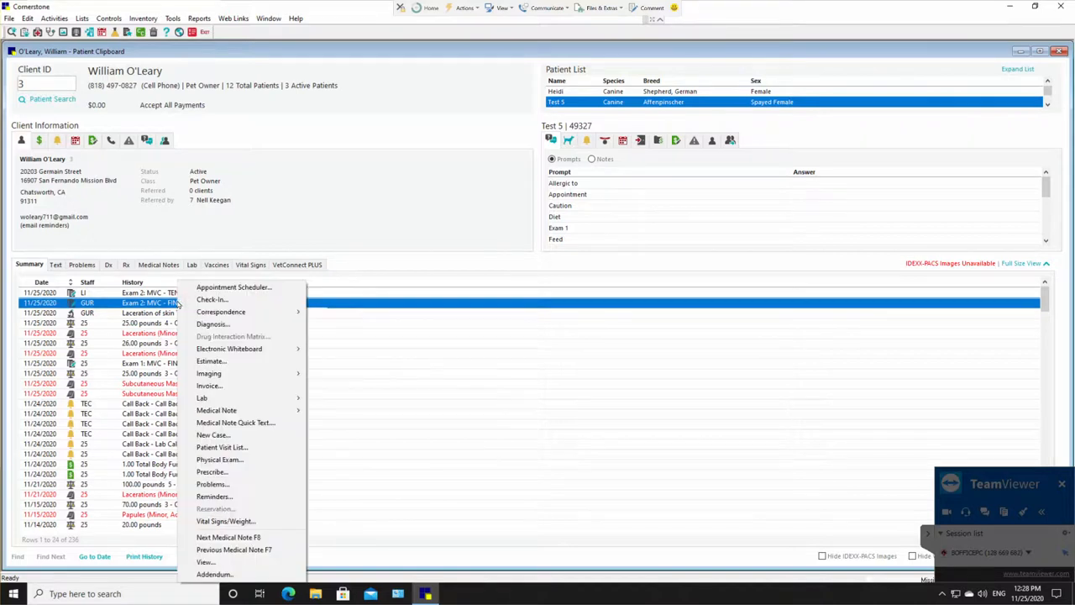
{"action": "mouse_move", "coordinate": [214, 573]}
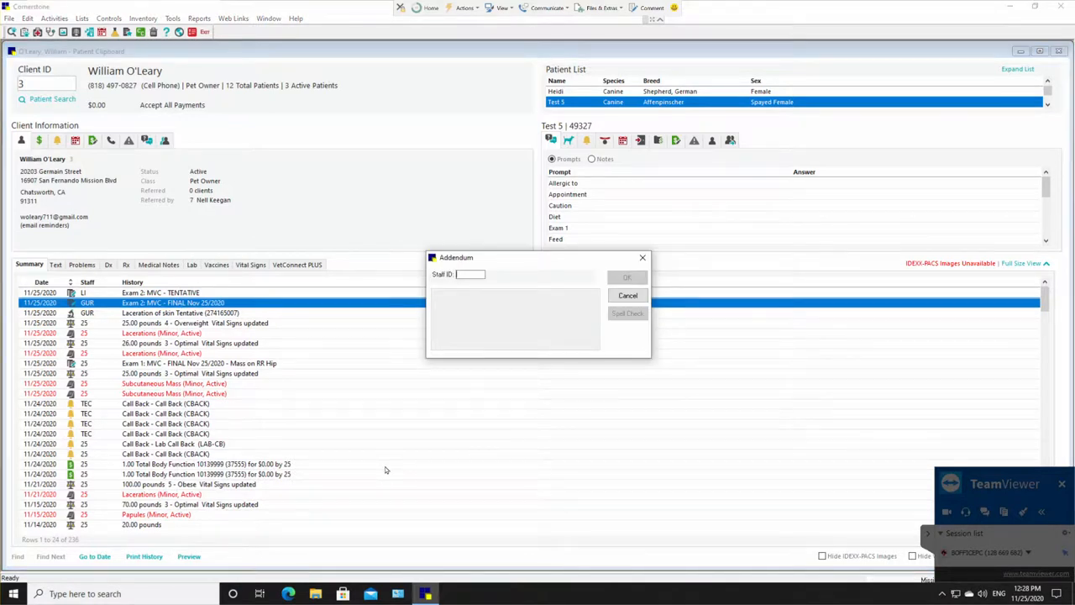
{"action": "type", "text": "Li"}
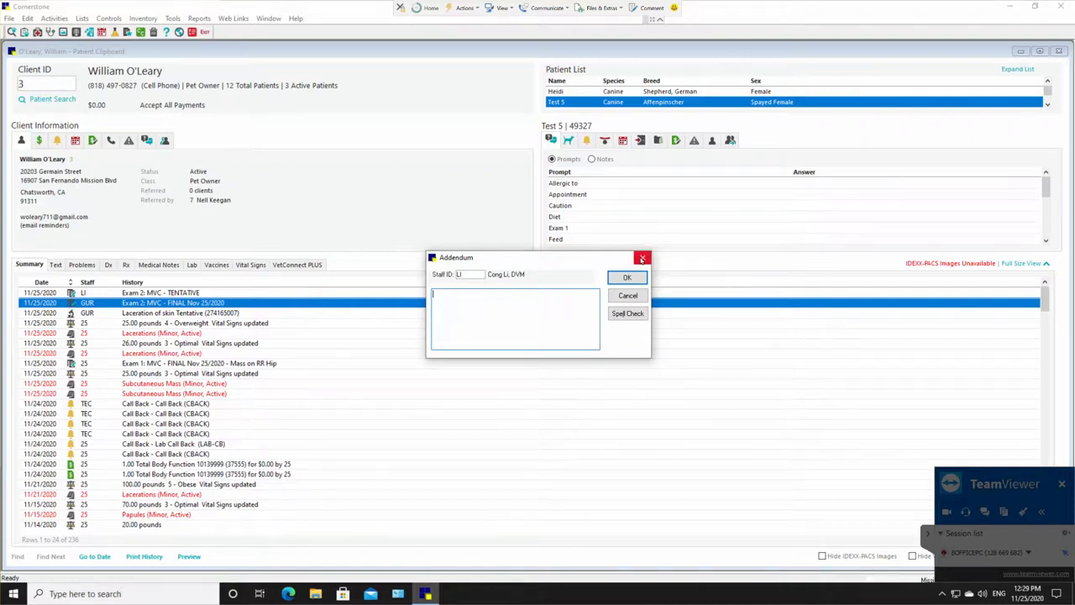
{"action": "left_click", "coordinate": [627, 295]}
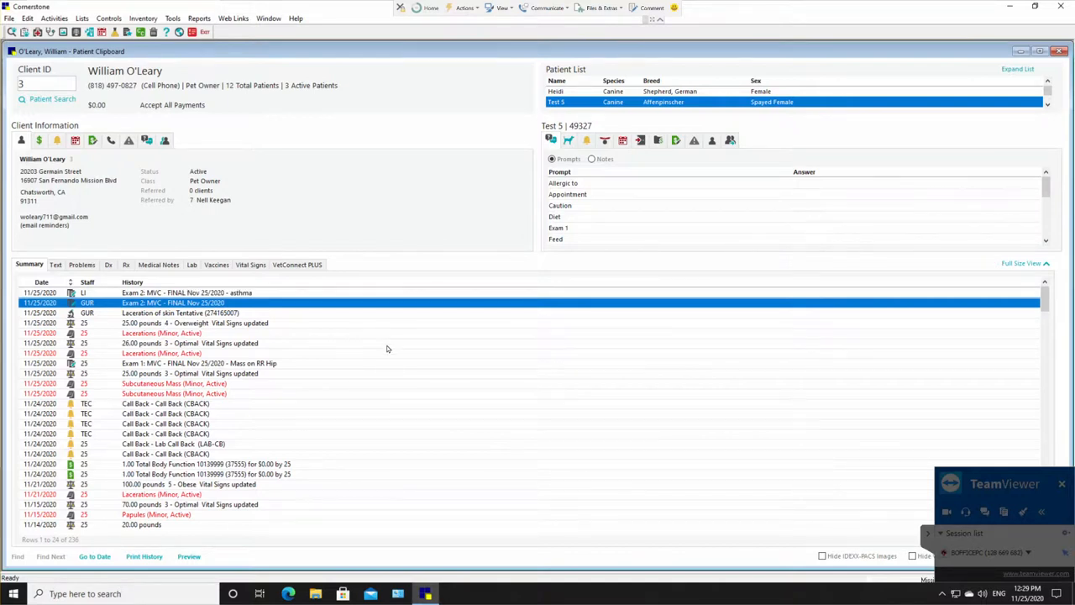
{"action": "mouse_move", "coordinate": [38, 32]}
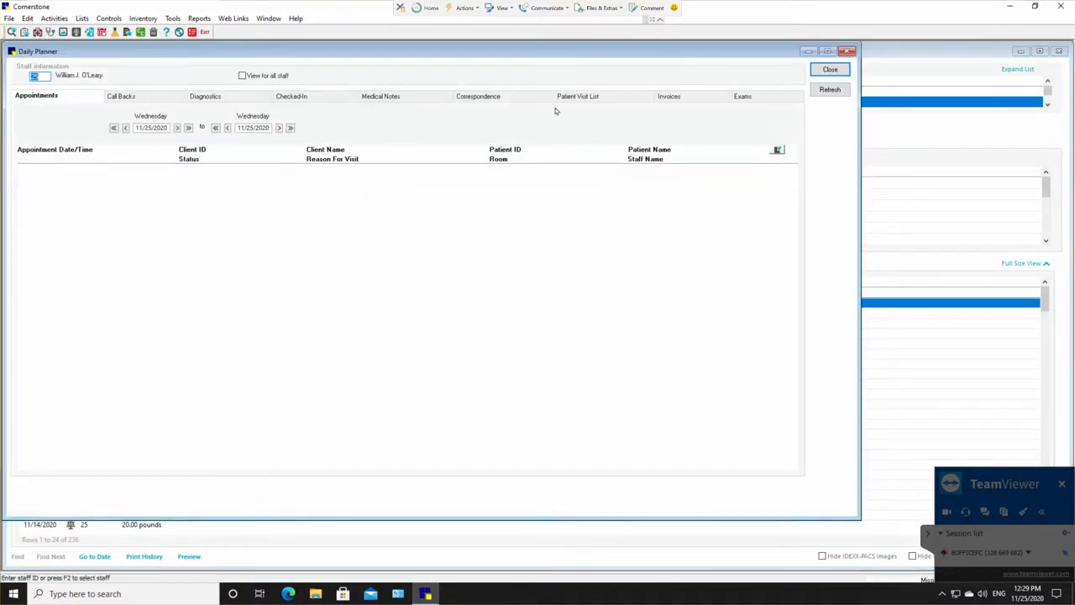
Step: Switch the Daily Planner to the Patient Visit List tab
{"action": "left_click", "coordinate": [582, 95]}
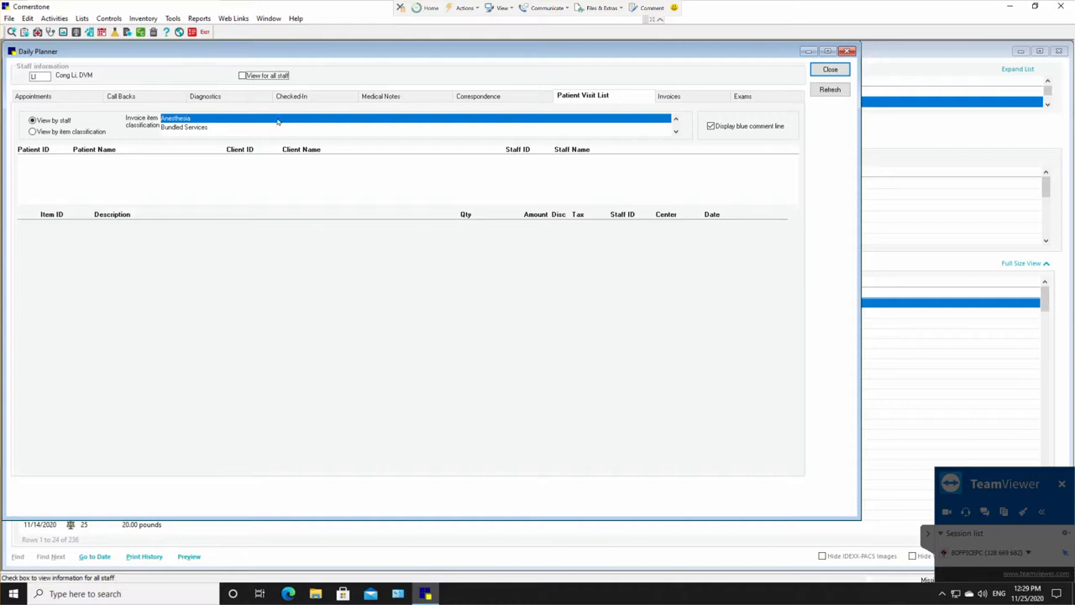
{"action": "mouse_move", "coordinate": [397, 172]}
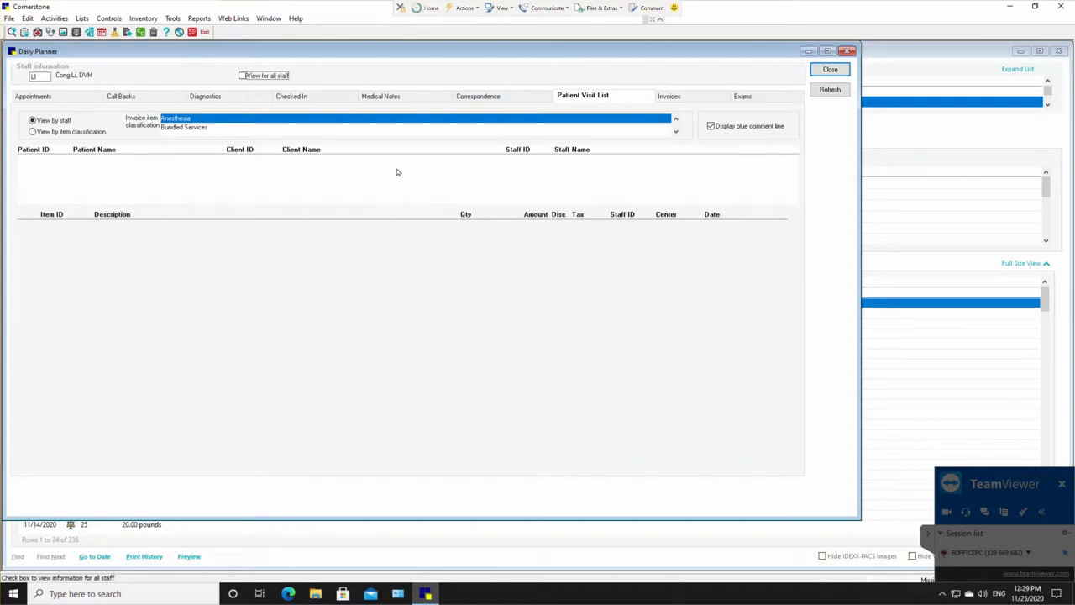
{"action": "mouse_move", "coordinate": [404, 168]}
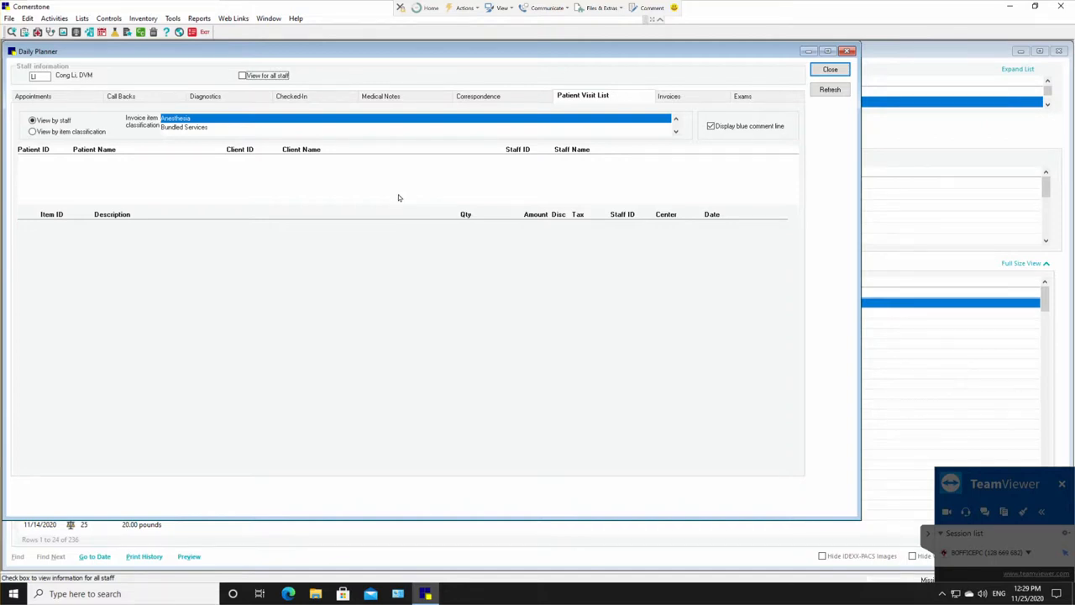
{"action": "mouse_move", "coordinate": [356, 170]}
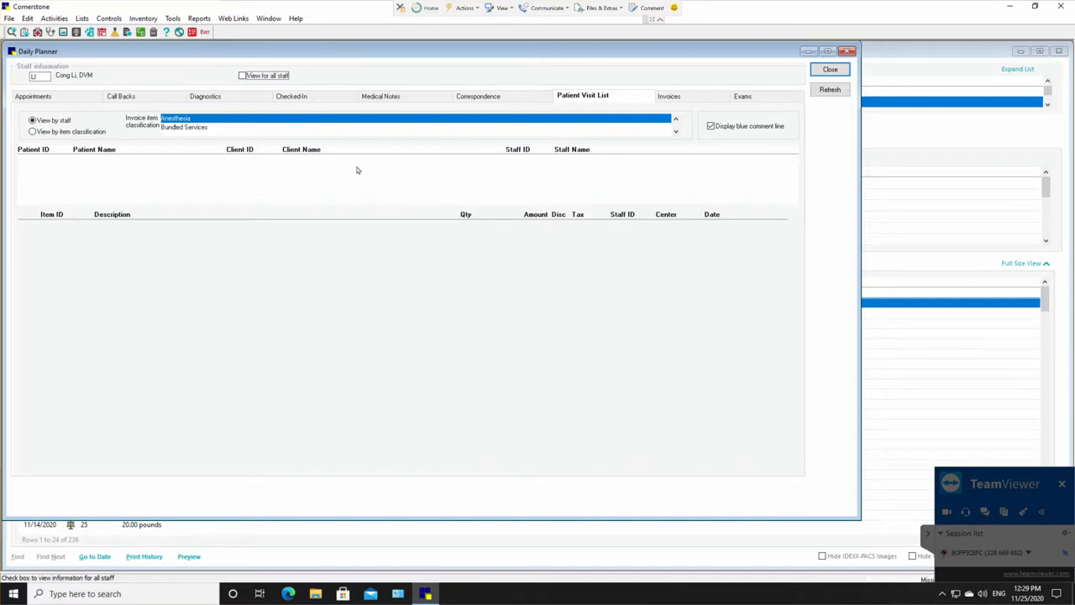
{"action": "mouse_move", "coordinate": [356, 166]}
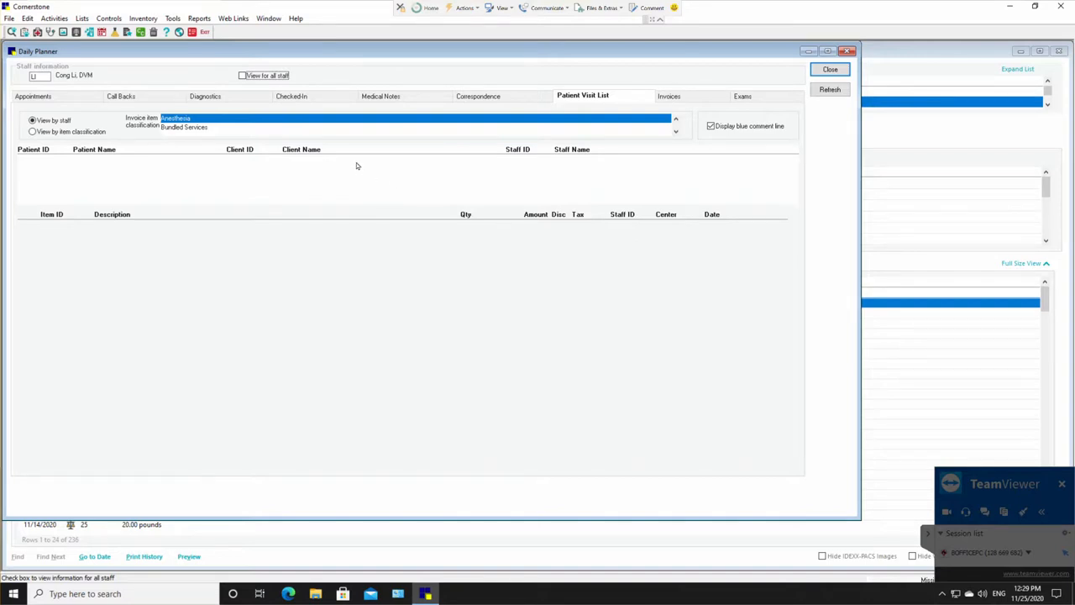
Step: Show visiting patients for all staff, then review invoice items for Molly, Layla, Diego and Fifi
{"action": "left_click", "coordinate": [243, 75]}
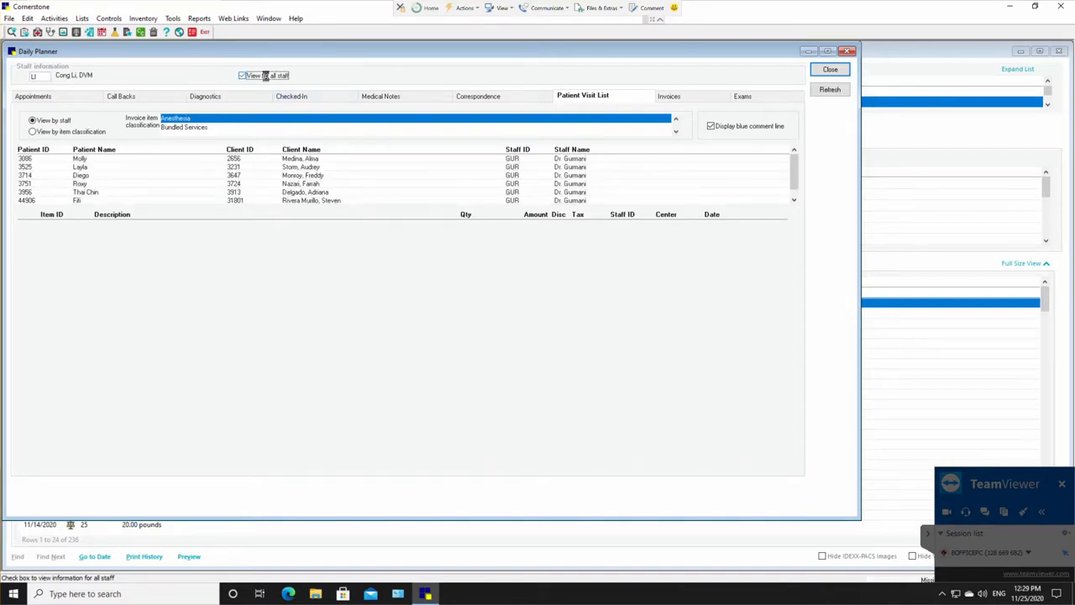
{"action": "left_click", "coordinate": [80, 158]}
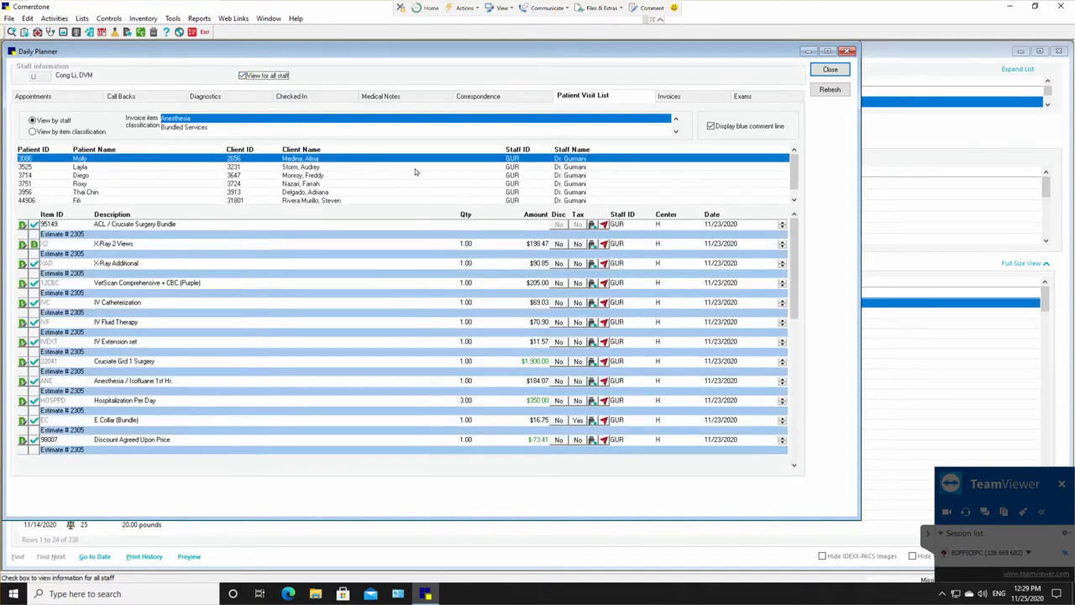
{"action": "mouse_move", "coordinate": [545, 208]}
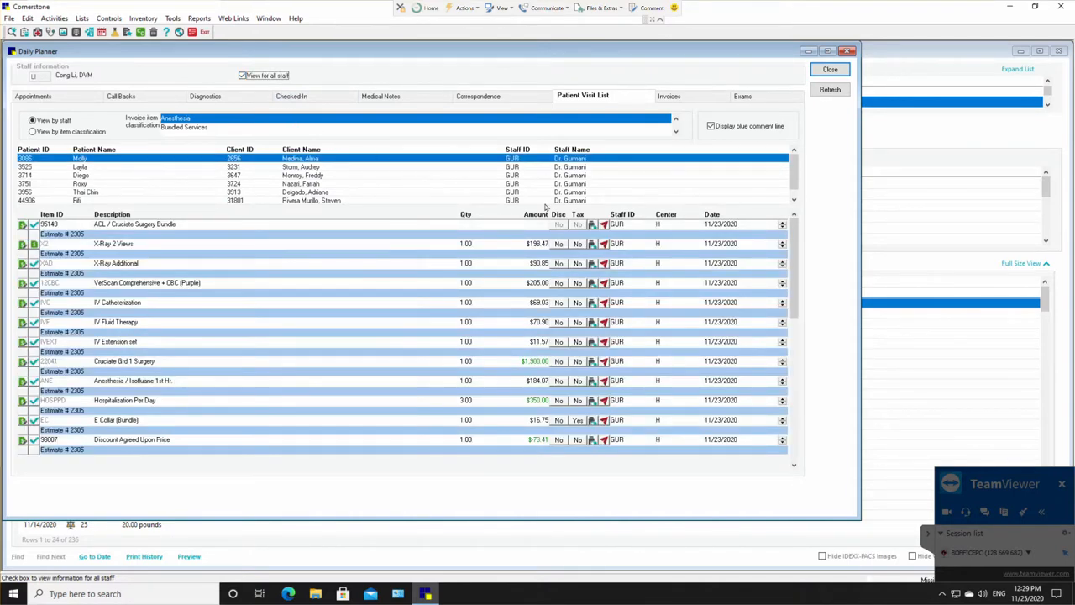
{"action": "left_click", "coordinate": [80, 166]}
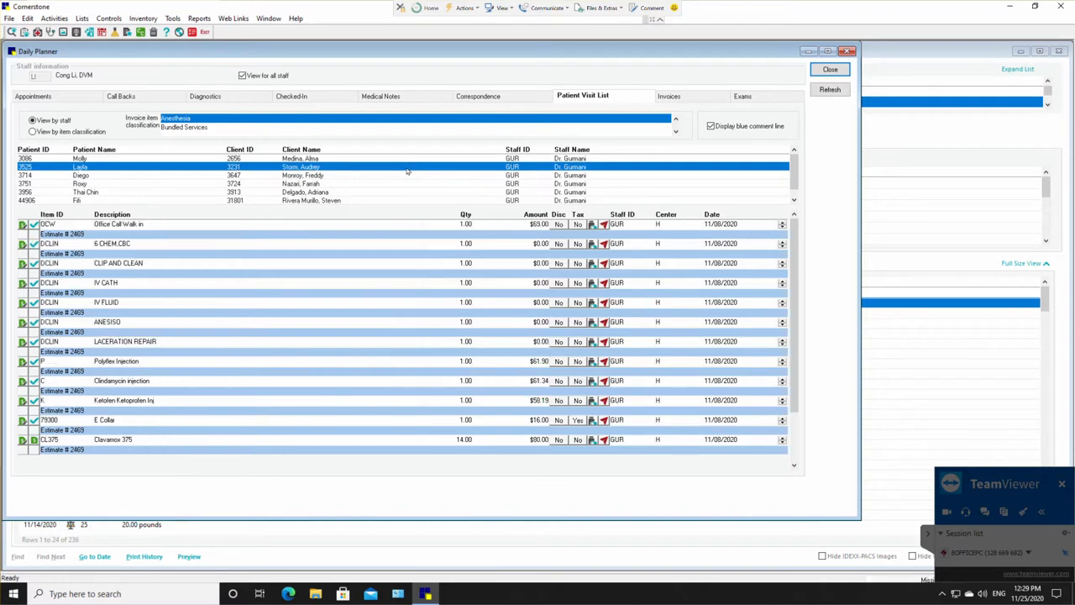
{"action": "left_click", "coordinate": [80, 175]}
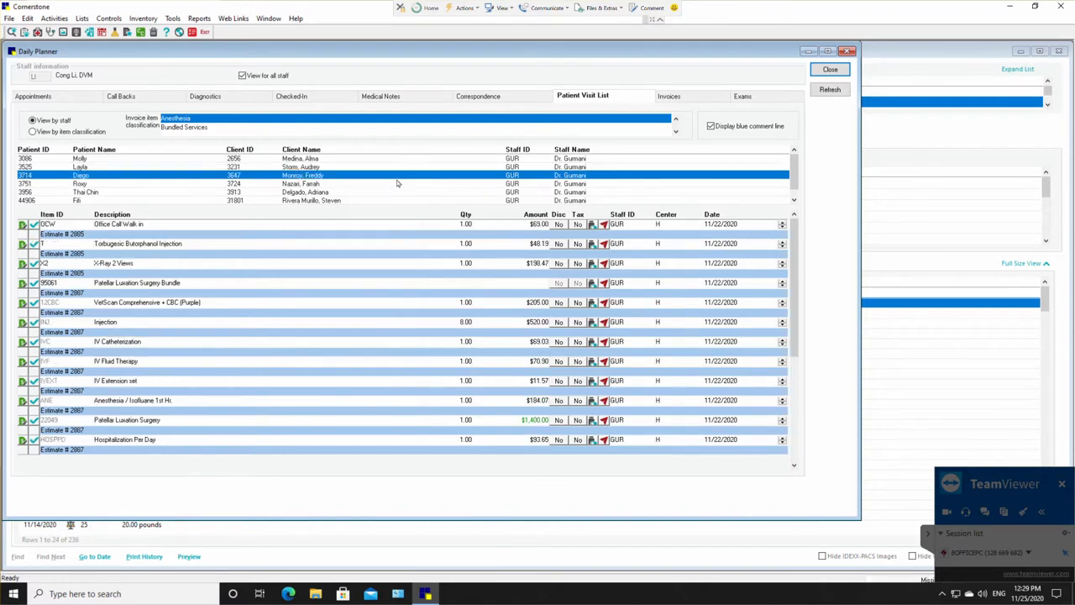
{"action": "left_click", "coordinate": [80, 184]}
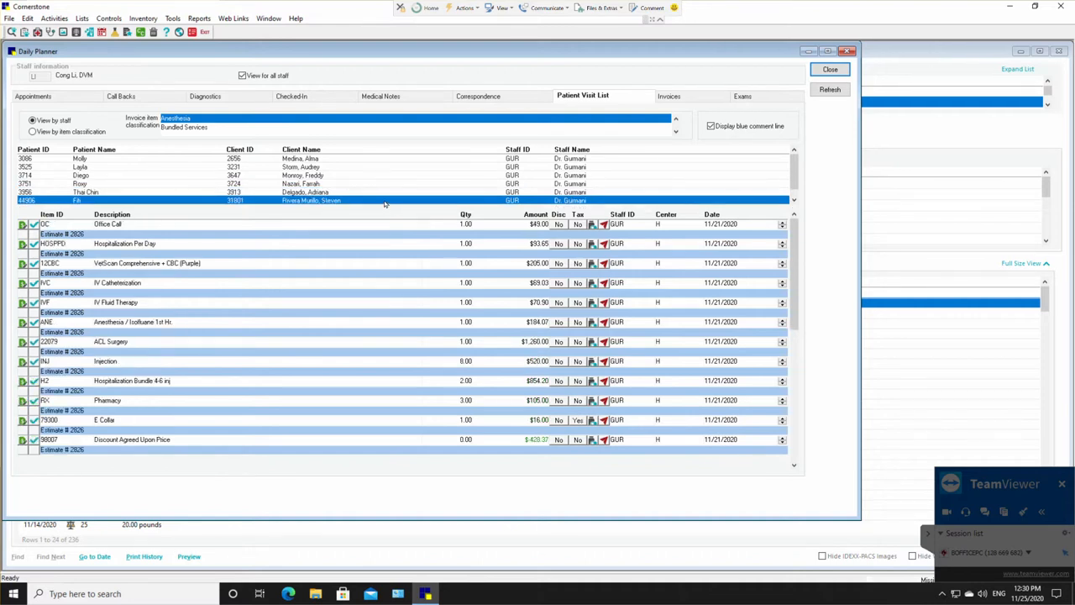
{"action": "mouse_move", "coordinate": [580, 115]}
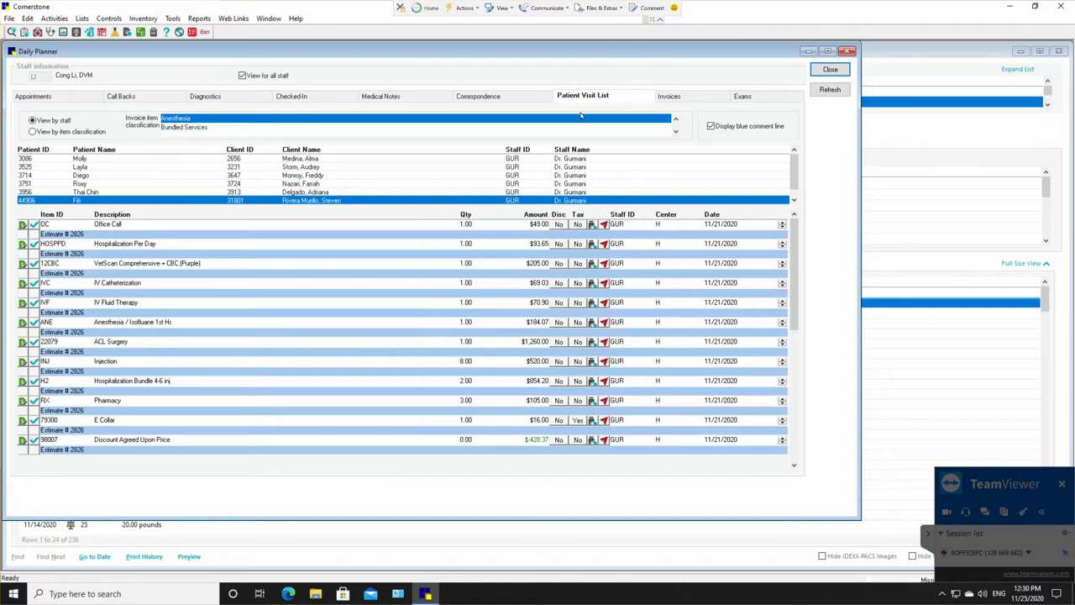